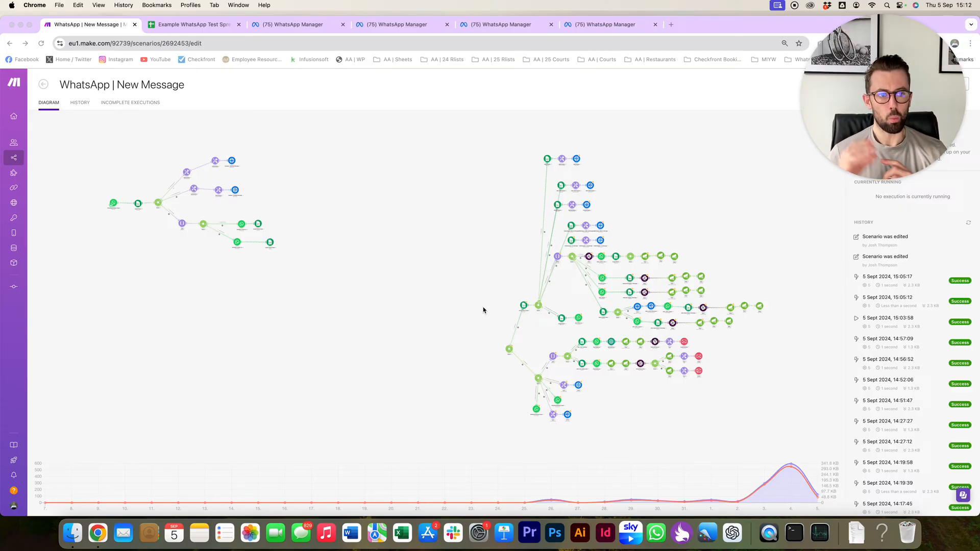
pyautogui.moveTo(238, 289)
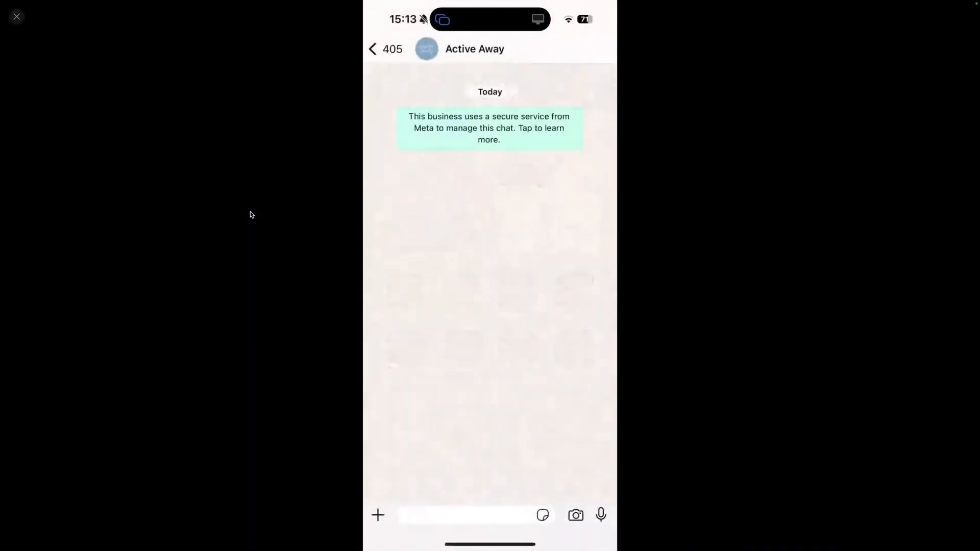
# - Send 'Hello' to the business, then submit the sign-up form with name and email
pyautogui.write('Hello')
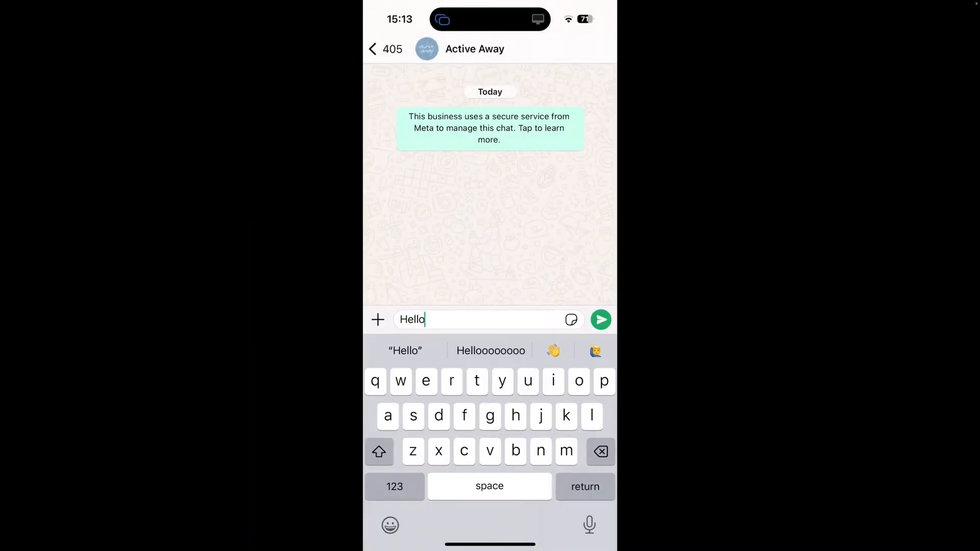
pyautogui.click(599, 320)
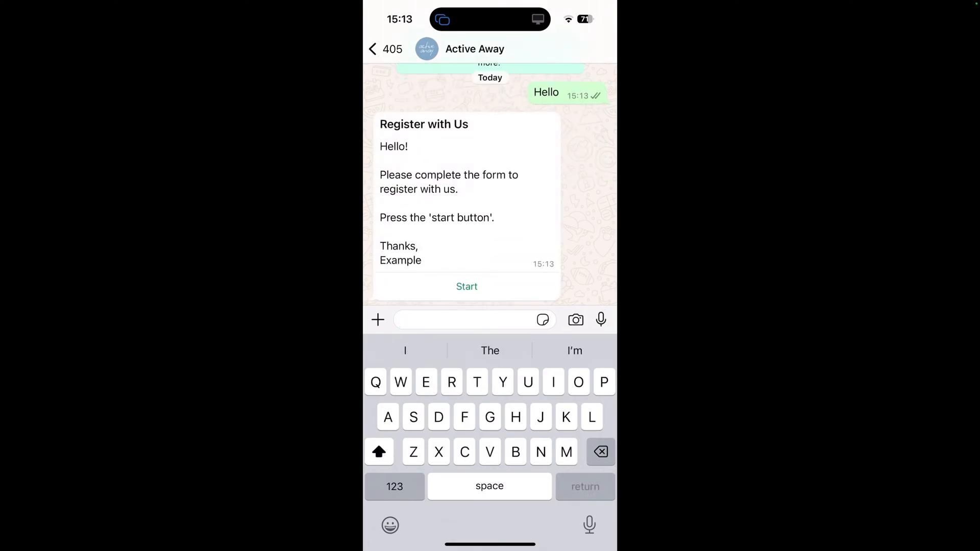
pyautogui.click(469, 320)
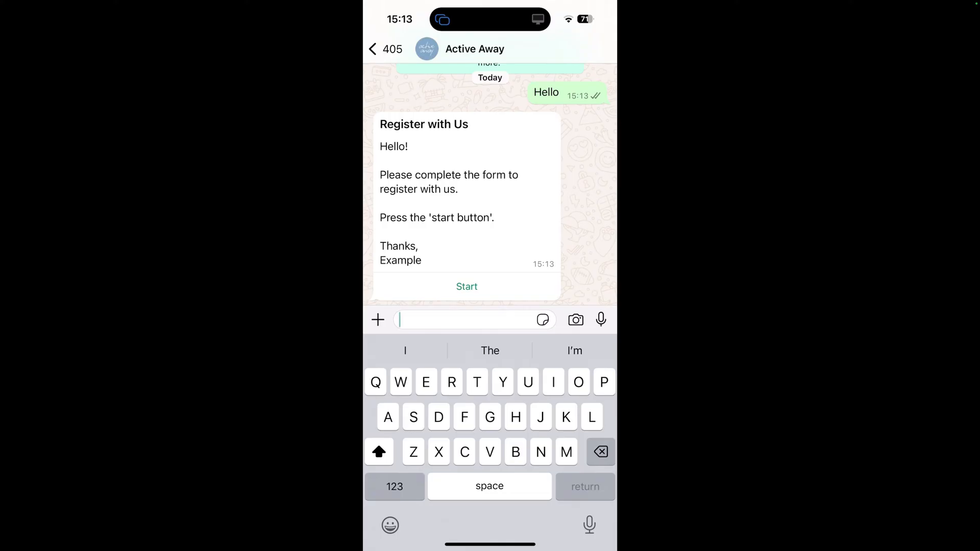
pyautogui.click(466, 286)
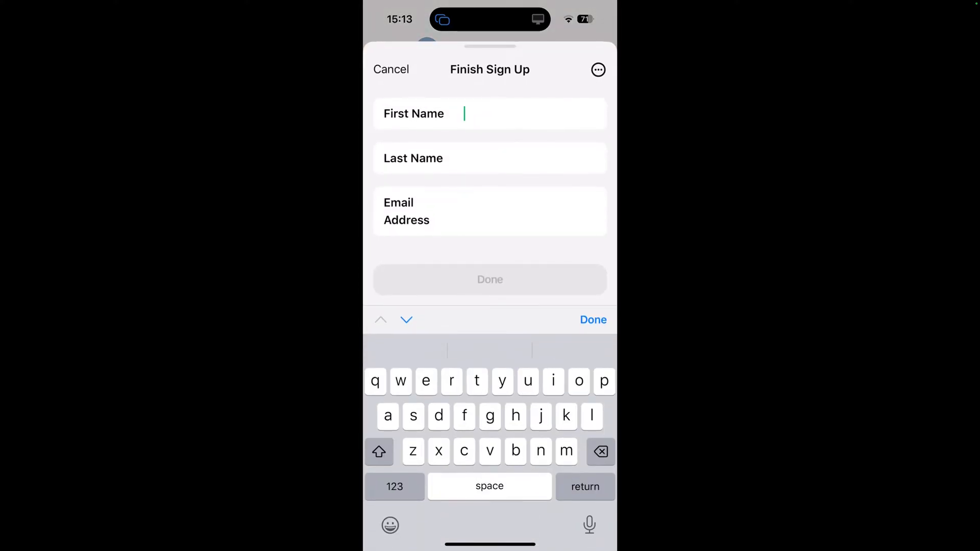
pyautogui.write('Thompson')
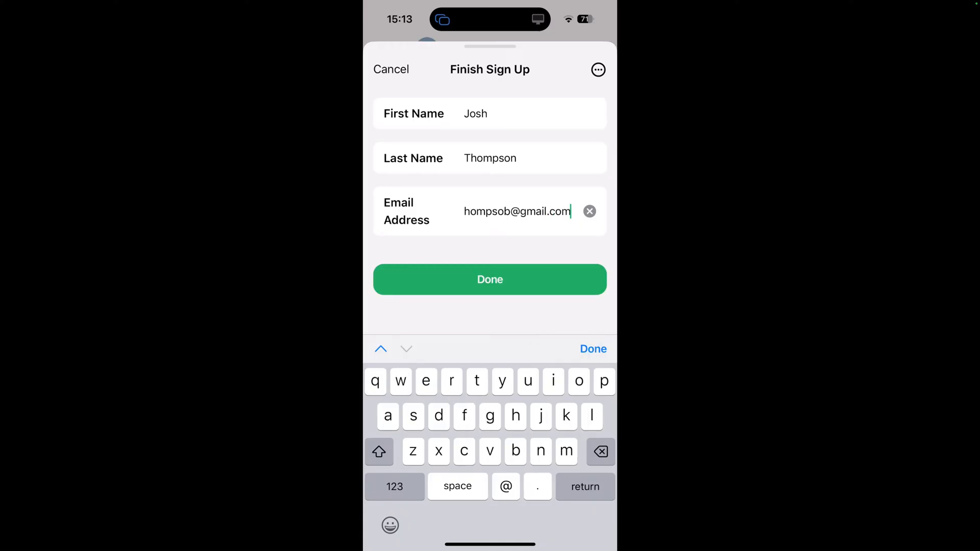
pyautogui.click(490, 279)
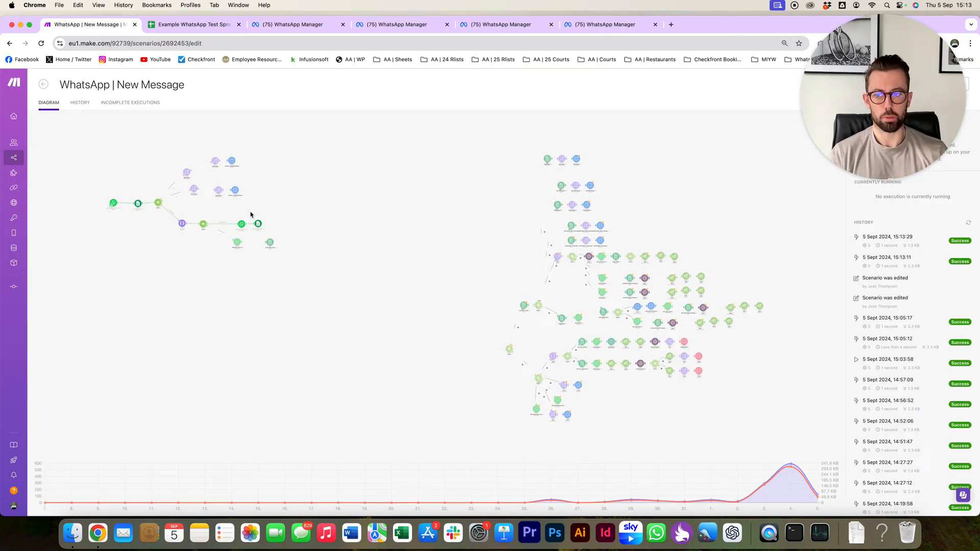
pyautogui.moveTo(236, 251)
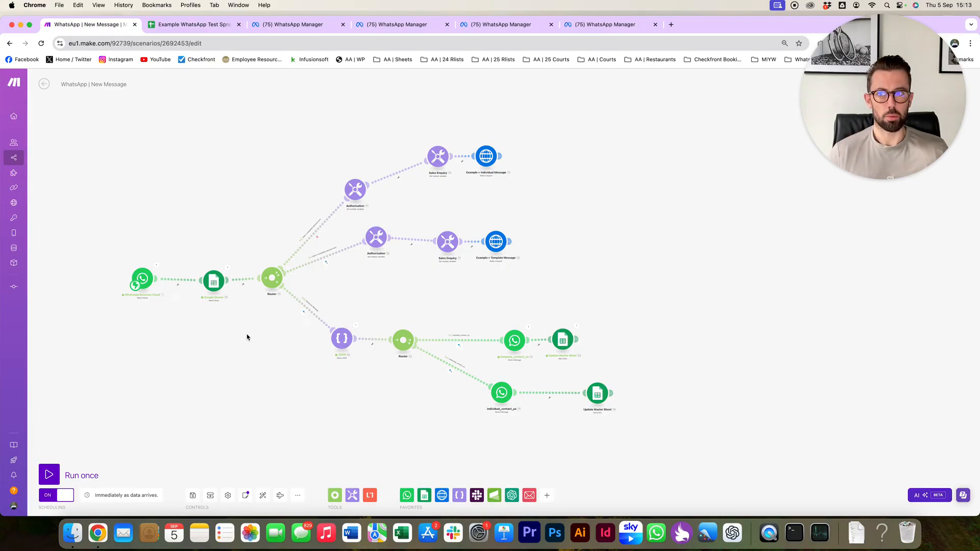
# - View the new sign-up row in the Google Sheets tab, then return to Make
pyautogui.click(195, 24)
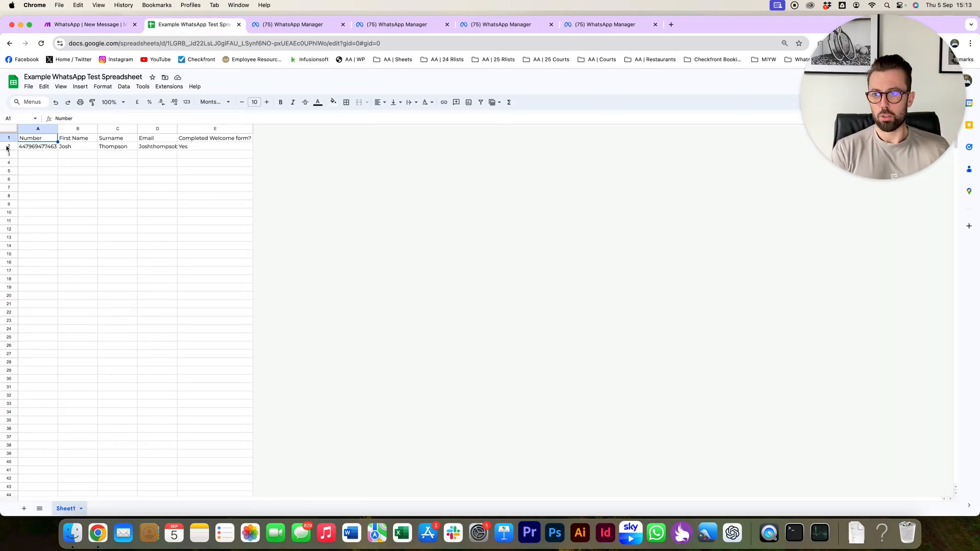
pyautogui.click(87, 25)
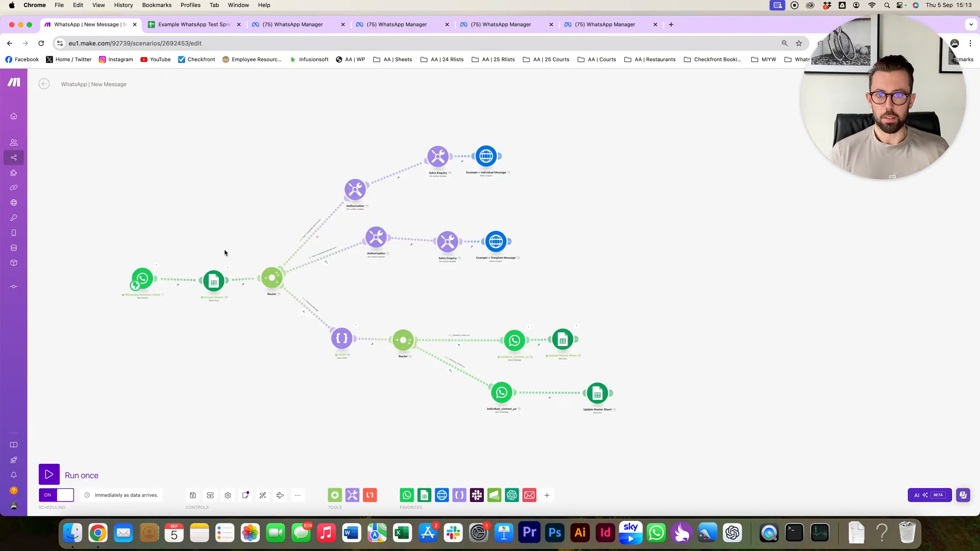
pyautogui.moveTo(374, 270)
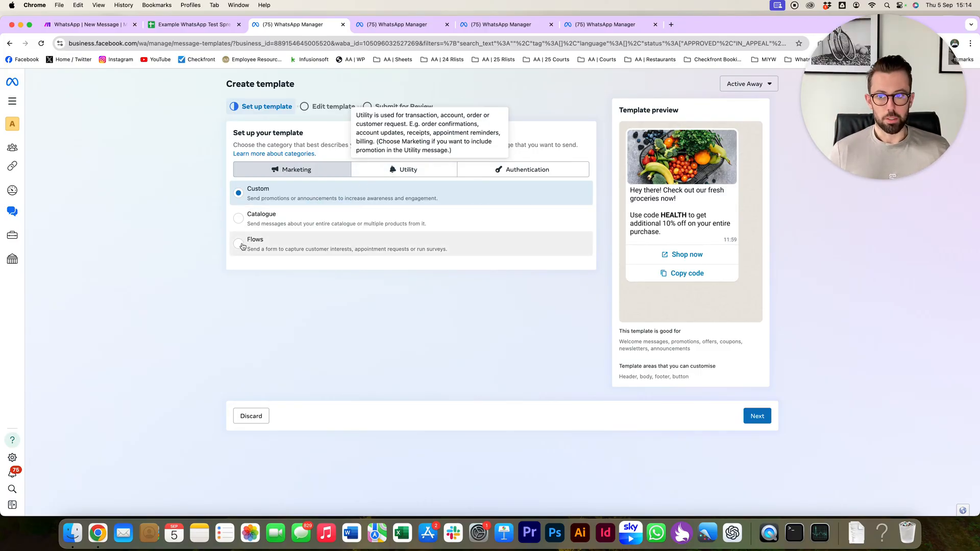
# - Start a Marketing > Flows template and enter placeholder body text 'hafbbf'
pyautogui.click(238, 242)
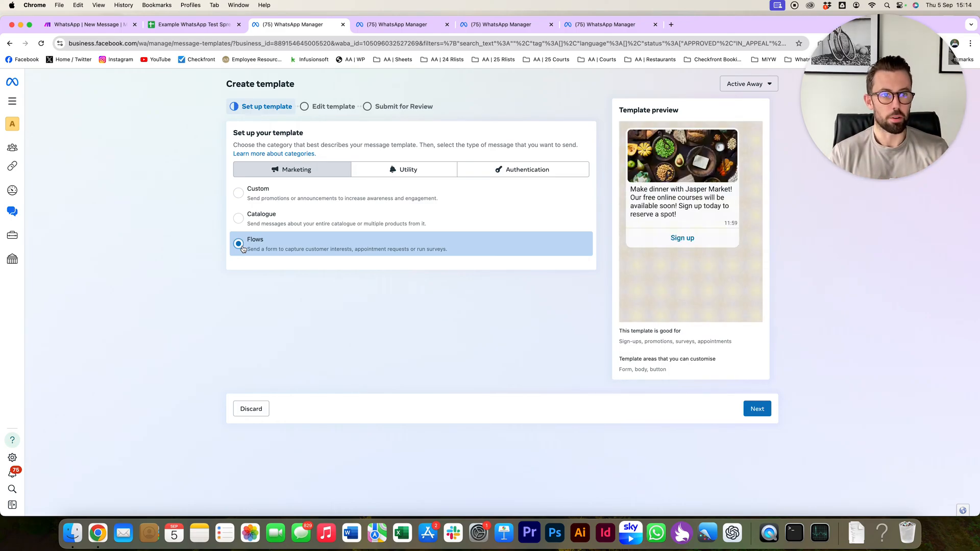
pyautogui.click(681, 237)
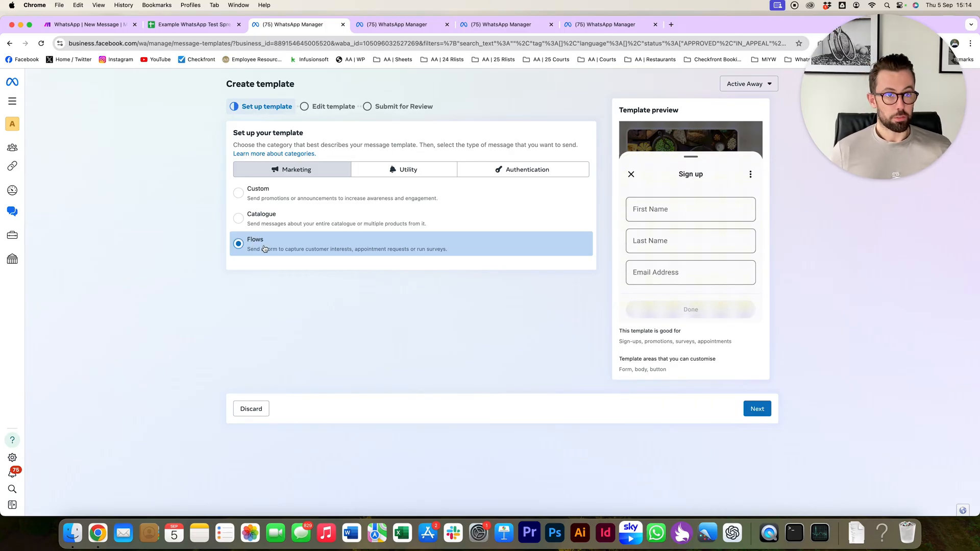
pyautogui.click(756, 409)
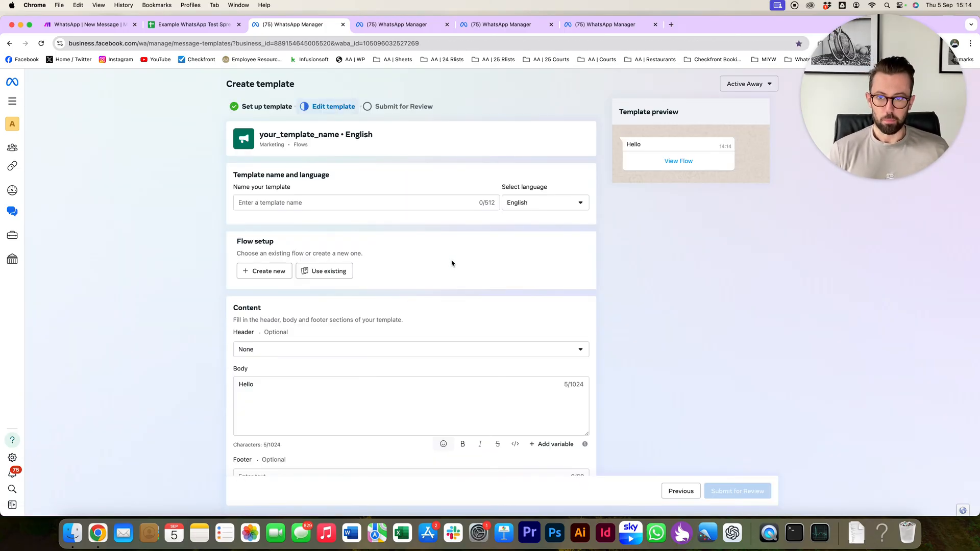
pyautogui.scroll(-3)
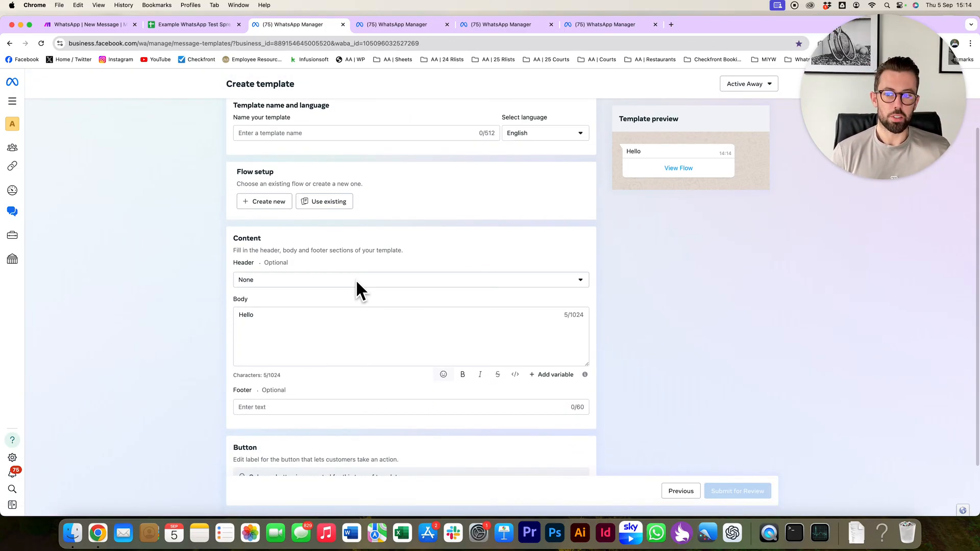
pyautogui.click(291, 321)
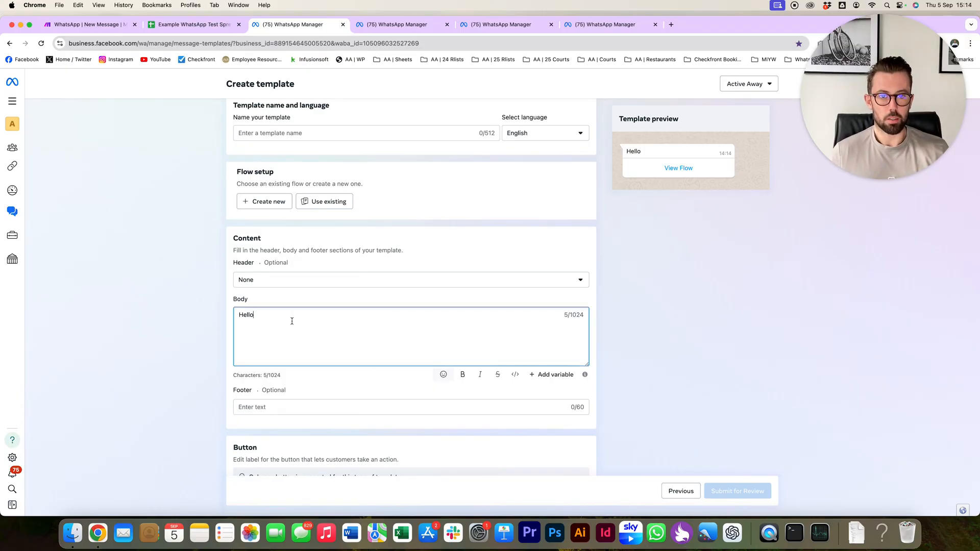
pyautogui.write('hafbbf')
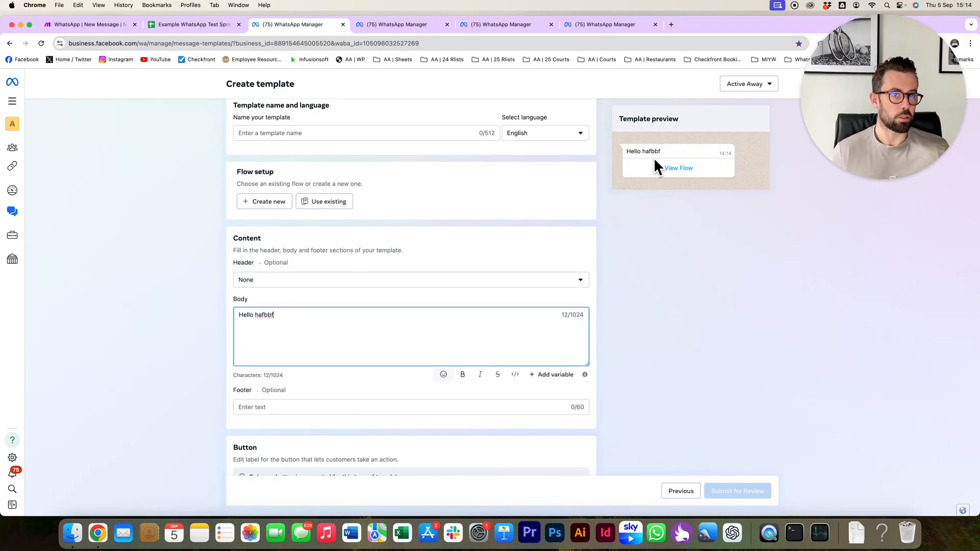
pyautogui.scroll(-3)
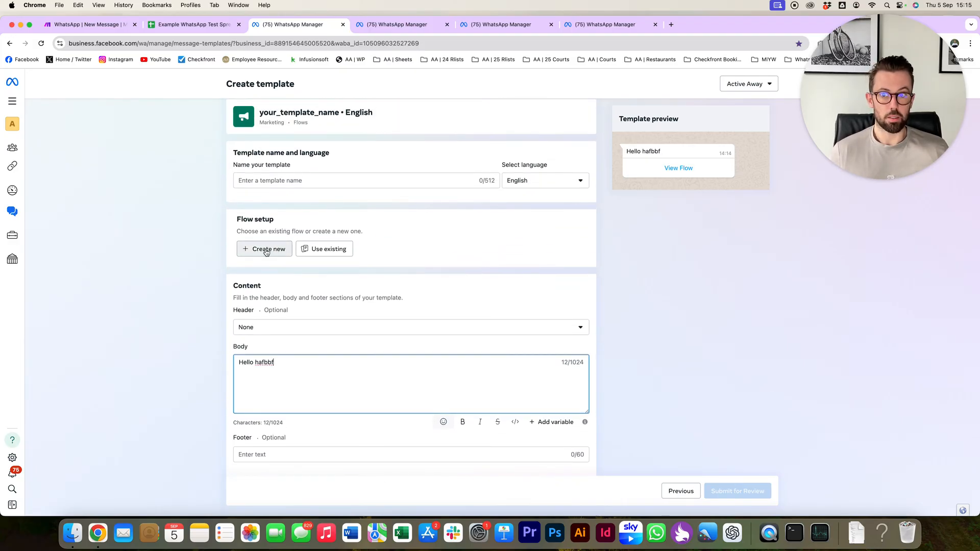
# - Create a new Custom form flow from the template's Flow setup
pyautogui.click(264, 248)
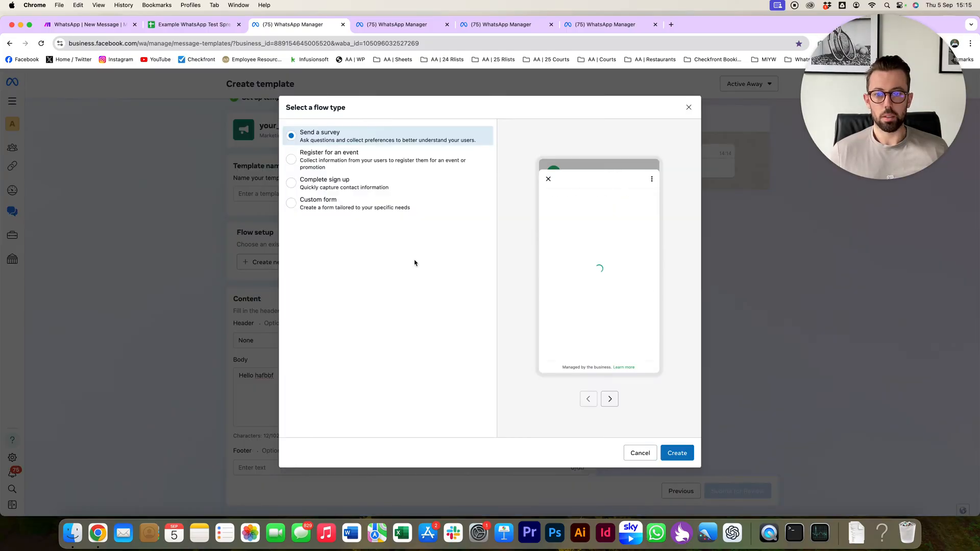
pyautogui.click(291, 215)
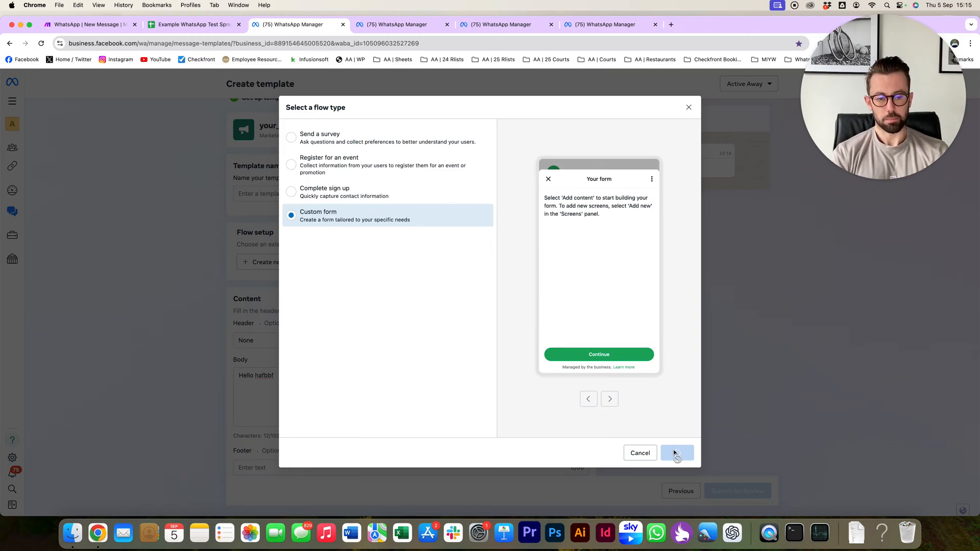
pyautogui.click(677, 453)
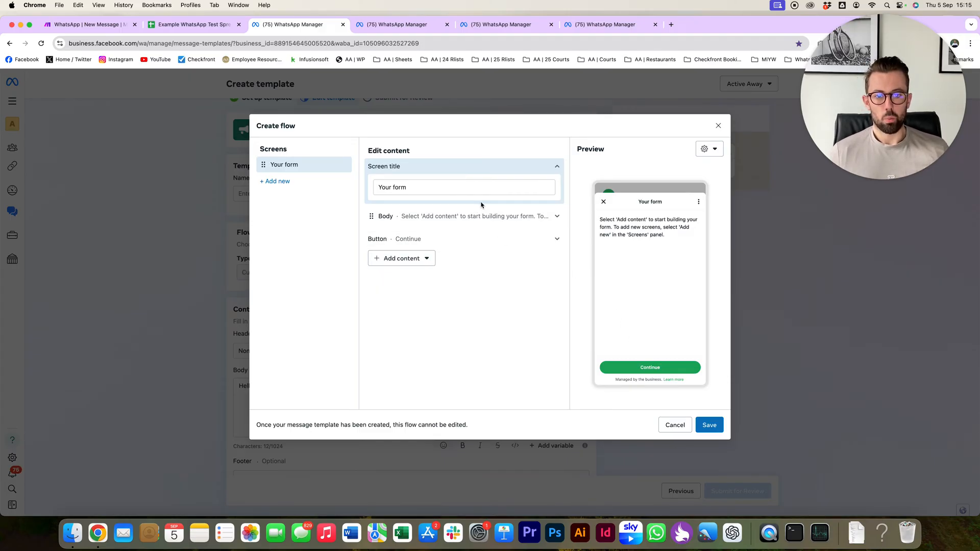
# - Build the Welcome screen with a 'First Name' short answer and an email field
pyautogui.write('fasdfsafafa')
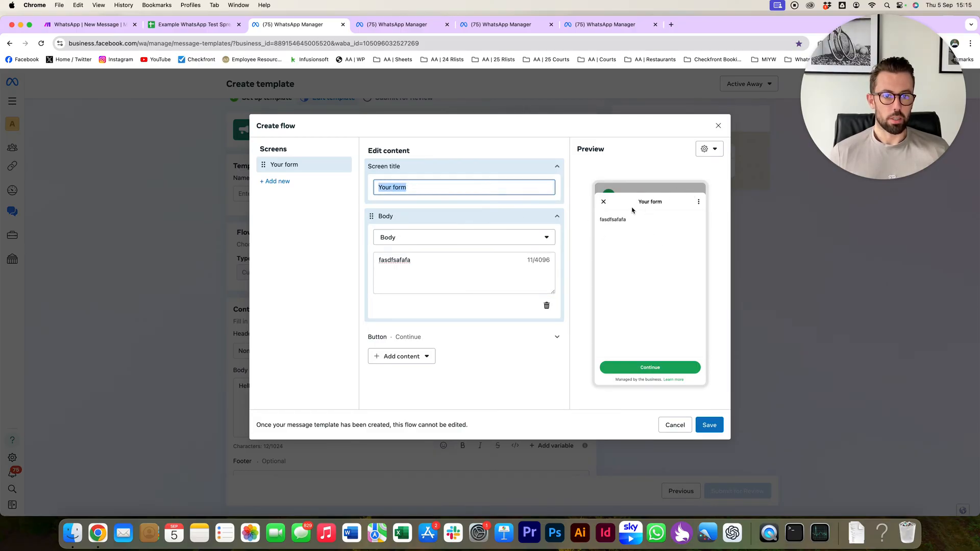
pyautogui.write('Welcome')
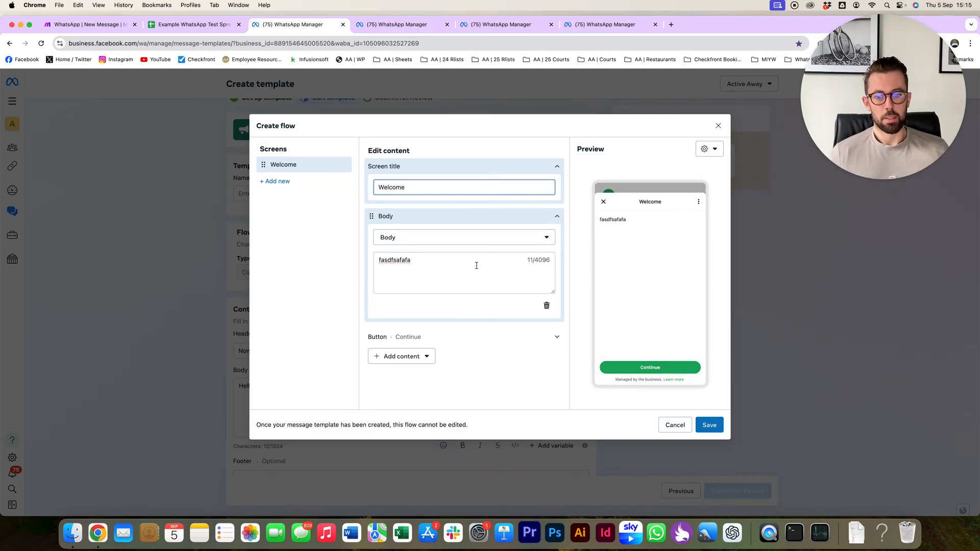
pyautogui.click(401, 356)
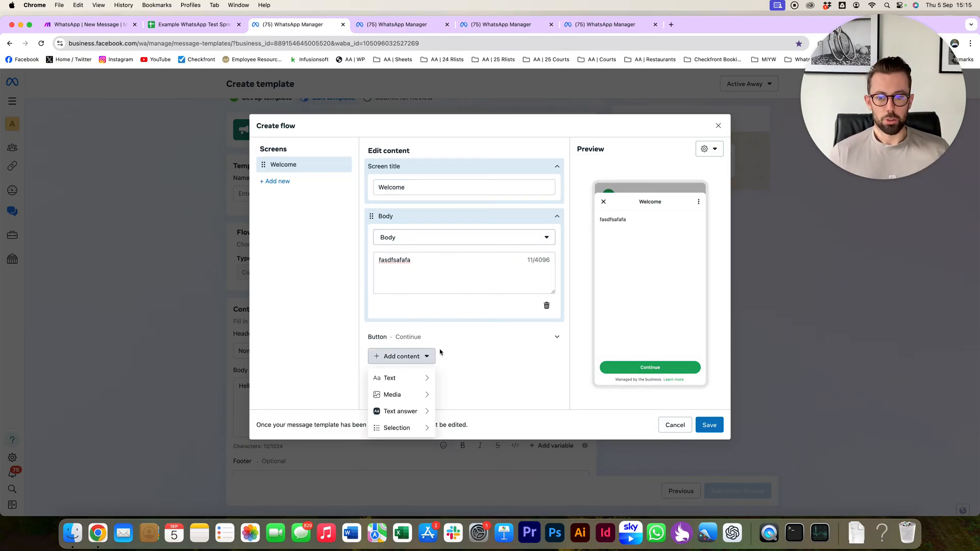
pyautogui.click(400, 411)
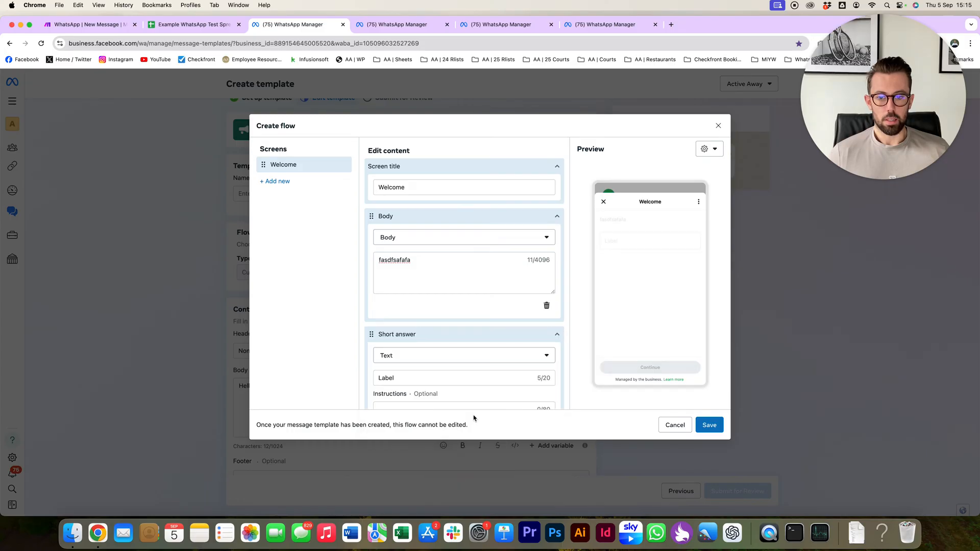
pyautogui.write('F')
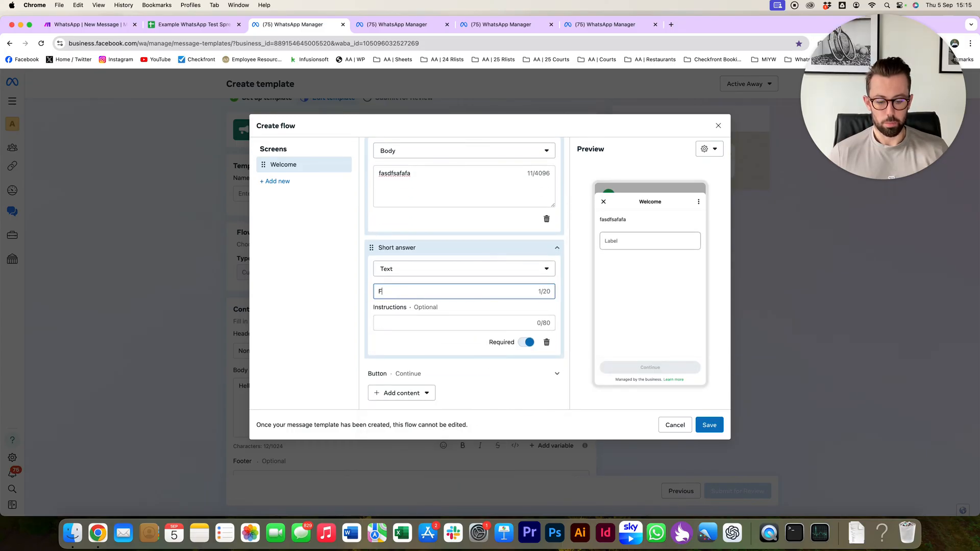
pyautogui.write('irst Name')
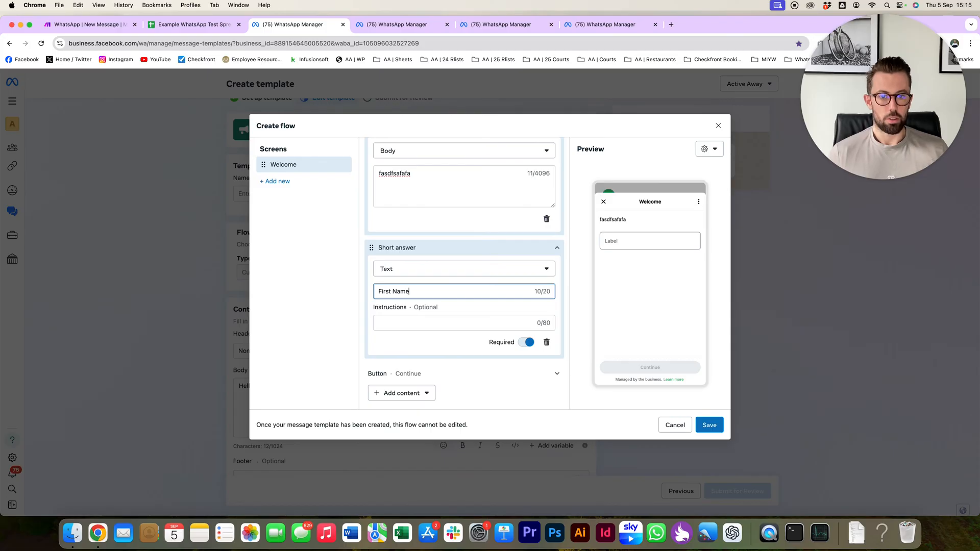
pyautogui.click(463, 322)
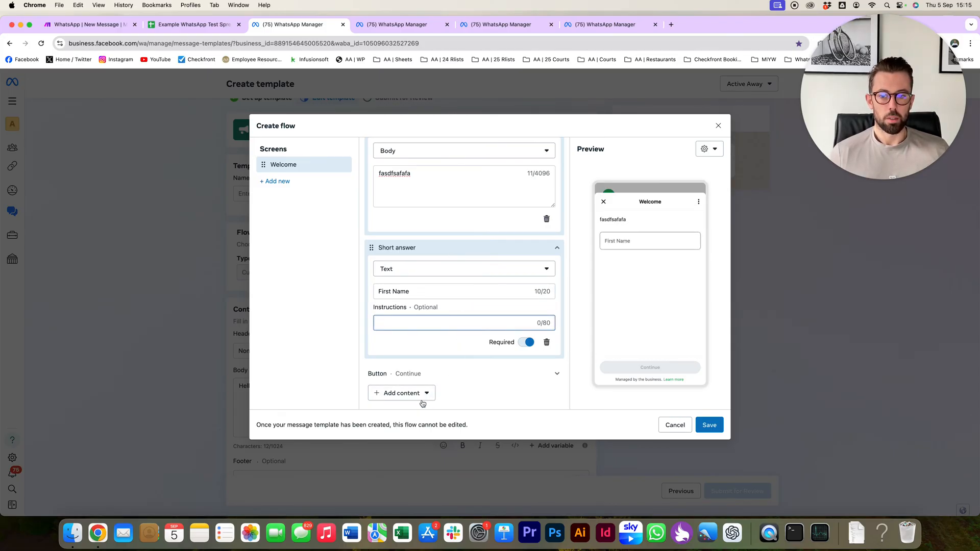
pyautogui.click(402, 393)
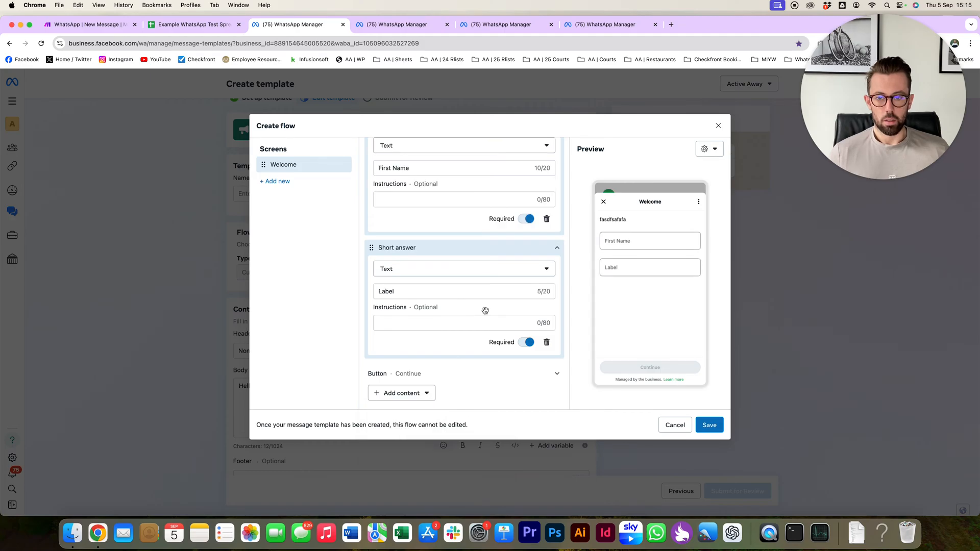
pyautogui.click(464, 269)
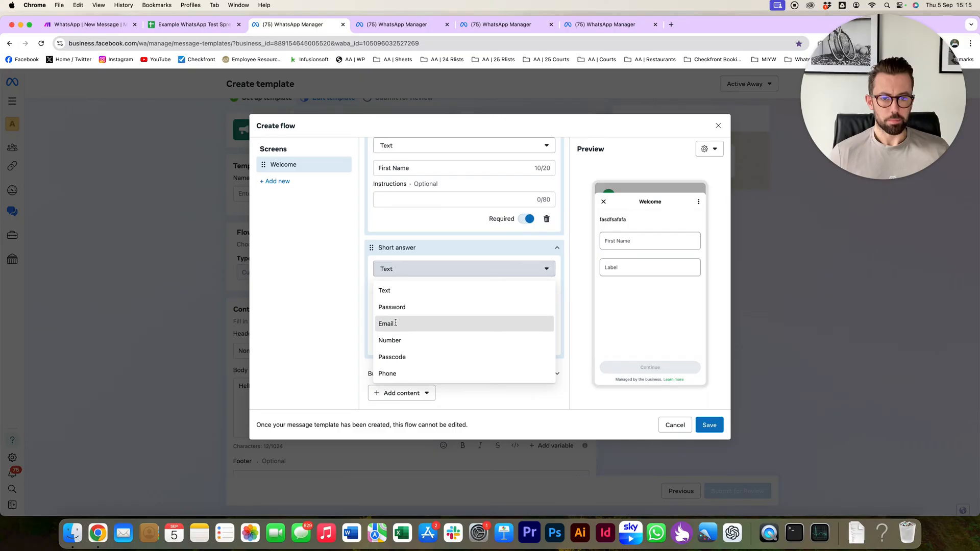
pyautogui.click(386, 323)
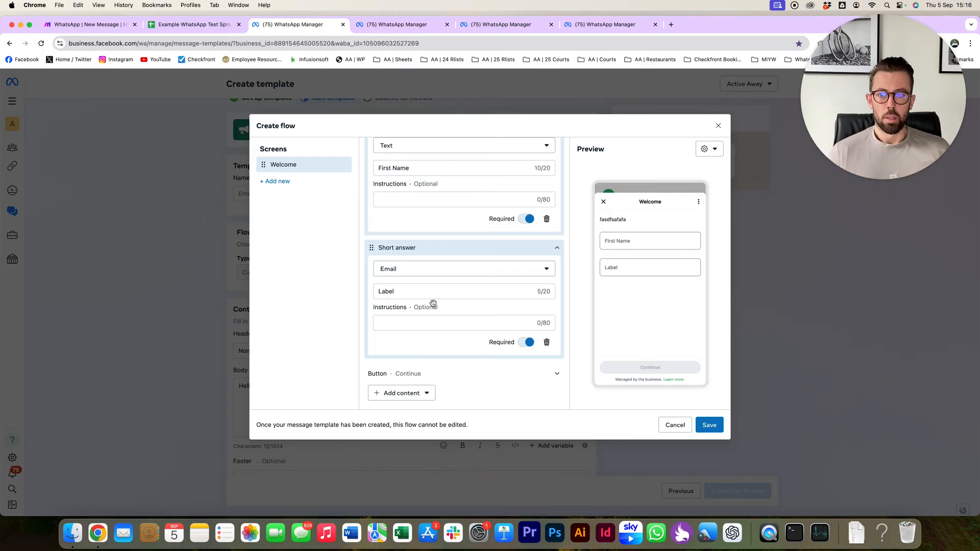
# - Add a second screen named 'Enquiry' to the flow
pyautogui.click(276, 182)
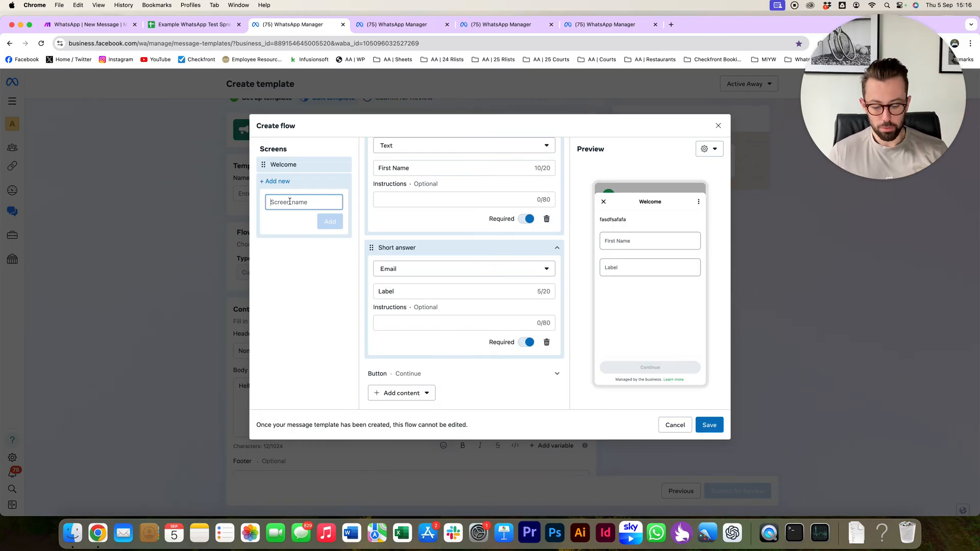
pyautogui.write('Enquiry')
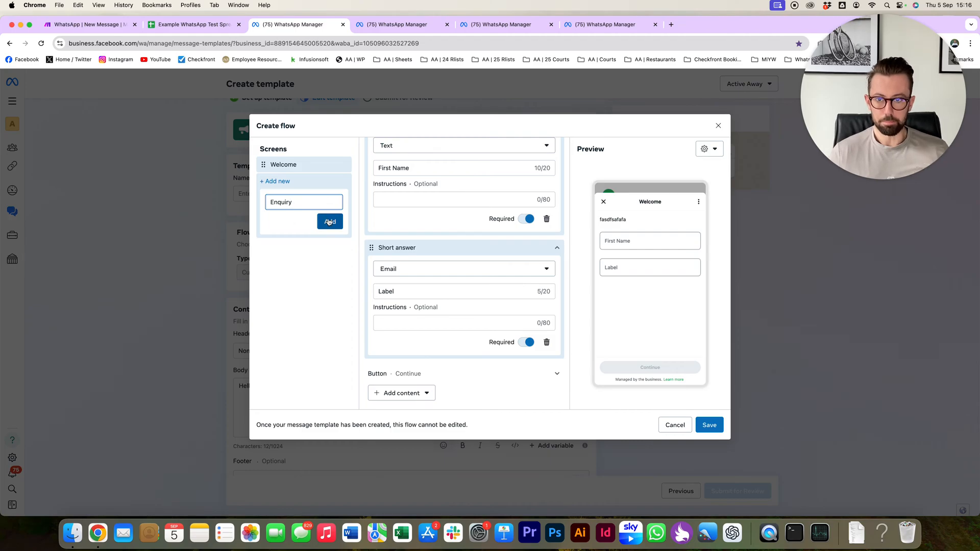
pyautogui.click(329, 222)
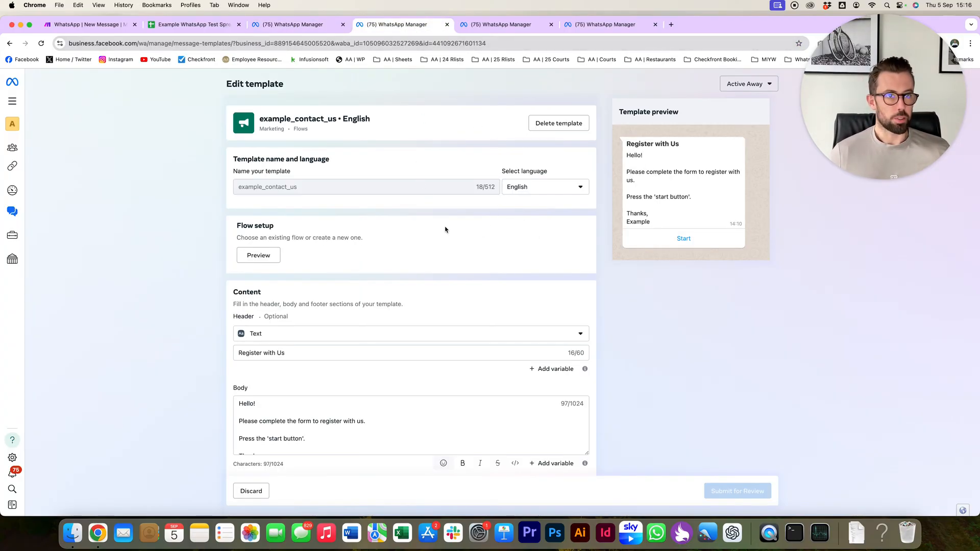
# - Scroll through the example_contact_us template's header and body content
pyautogui.scroll(-3)
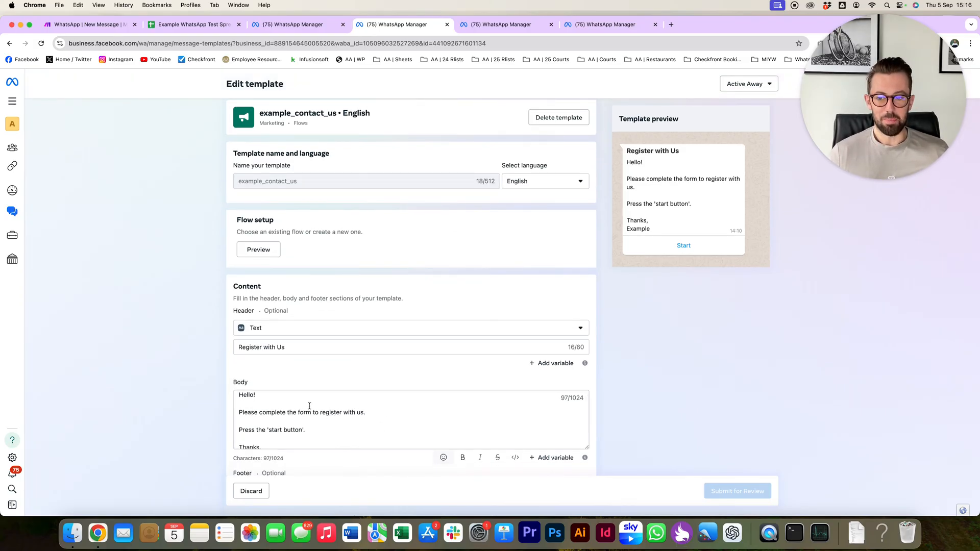
pyautogui.scroll(-3)
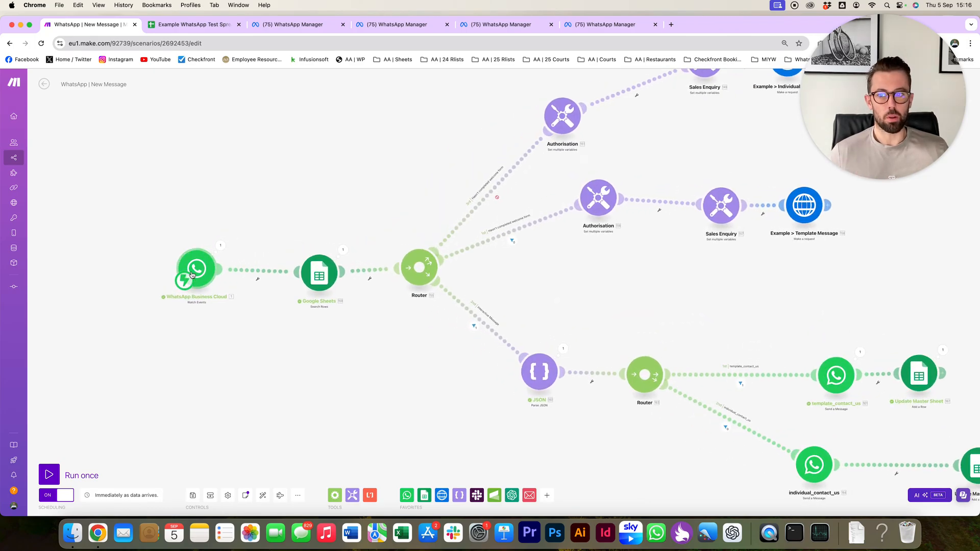
# - Read the WhatsApp Business Cloud trigger's online Help article, then return to the scenario
pyautogui.click(196, 269)
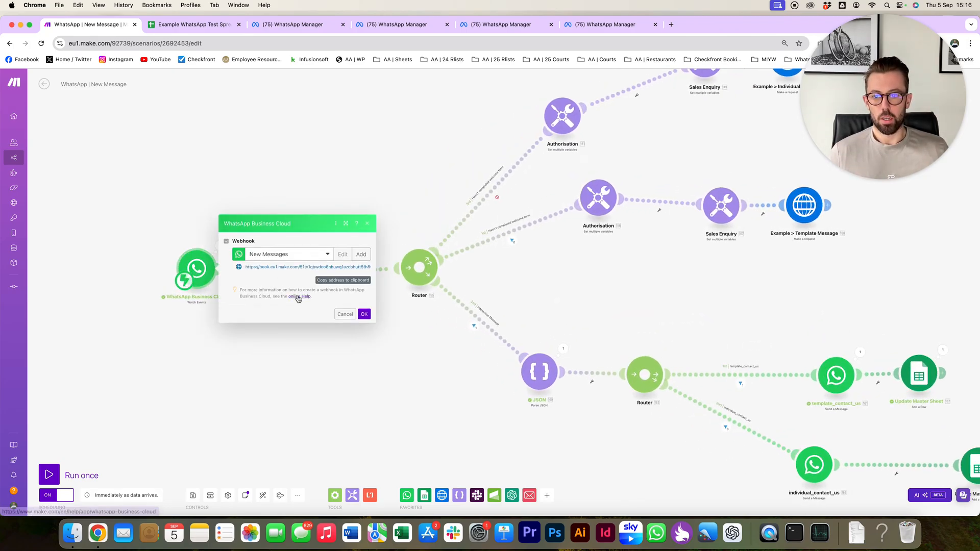
pyautogui.click(300, 296)
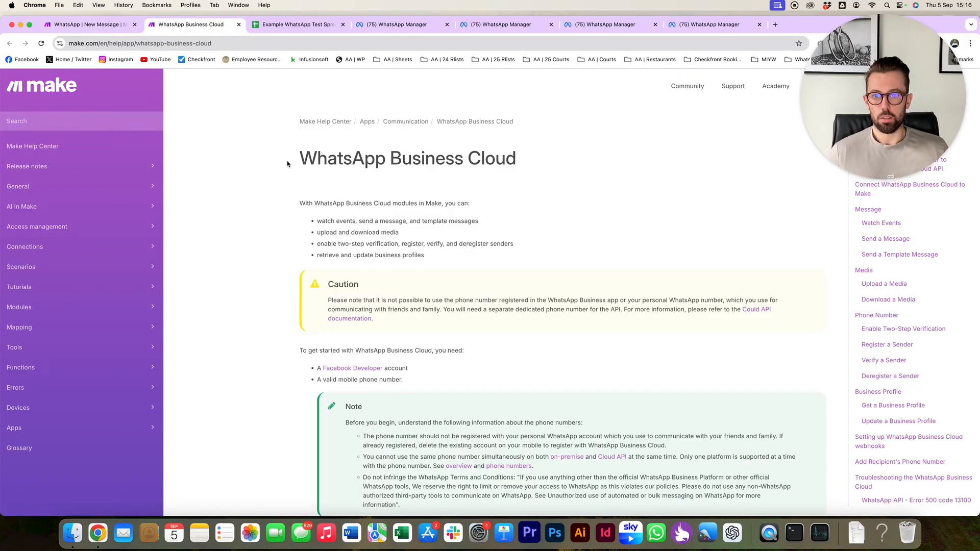
pyautogui.scroll(-3)
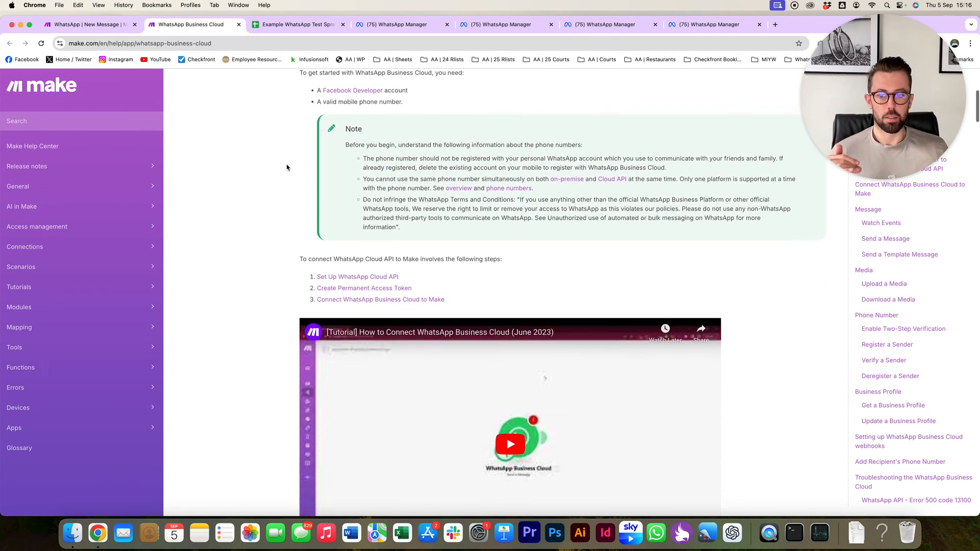
pyautogui.scroll(-3)
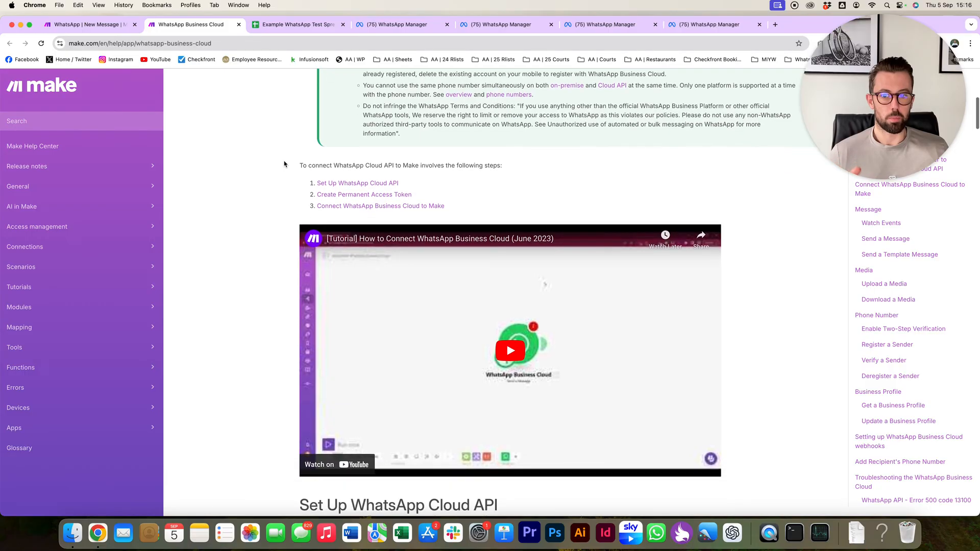
pyautogui.scroll(-3)
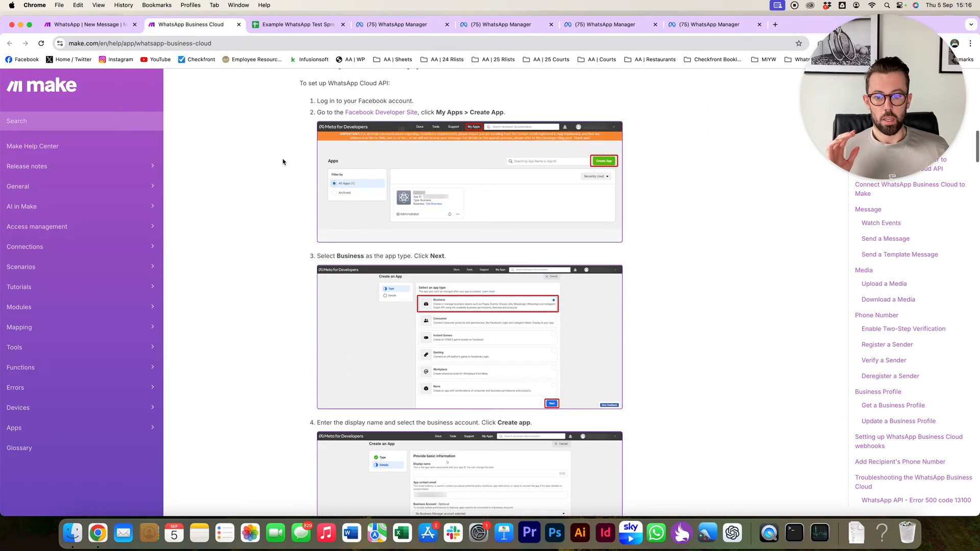
pyautogui.scroll(-3)
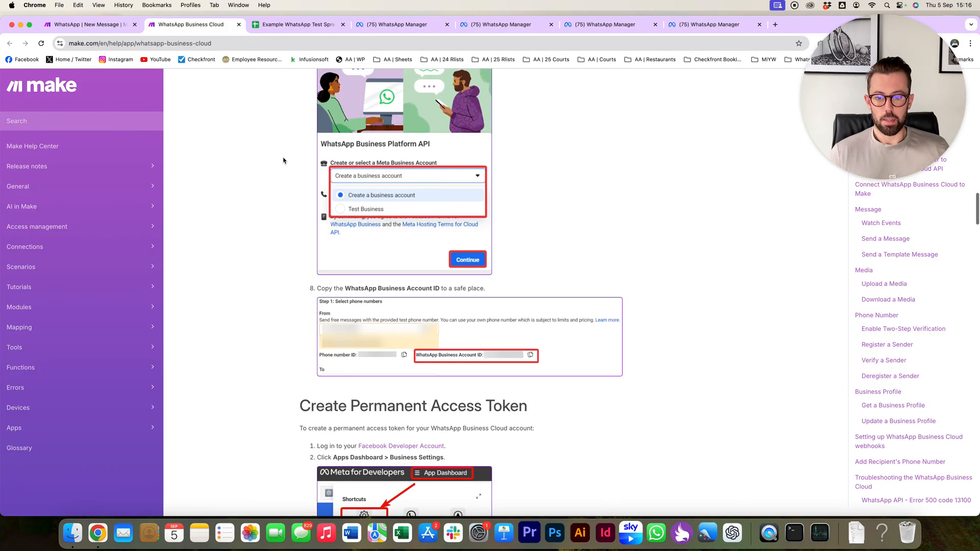
pyautogui.scroll(-3)
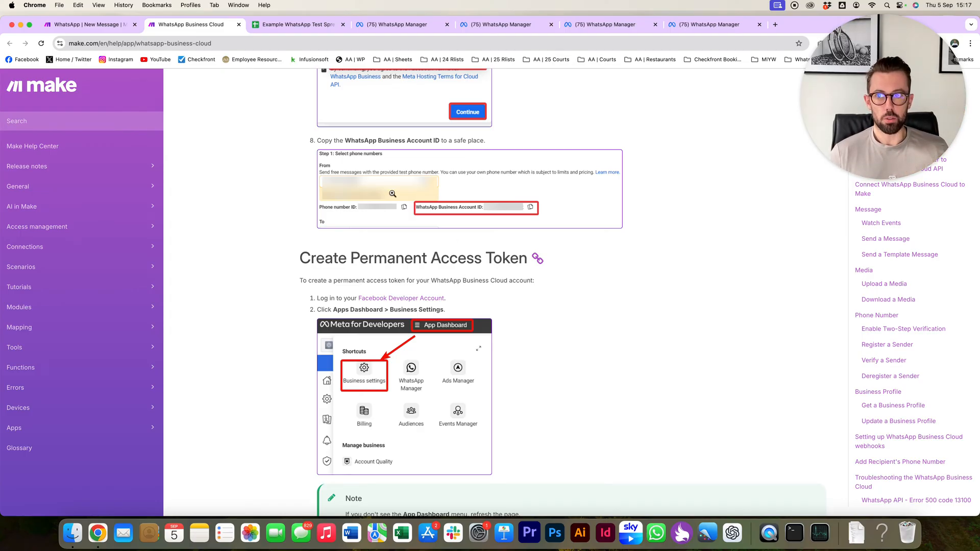
pyautogui.click(87, 24)
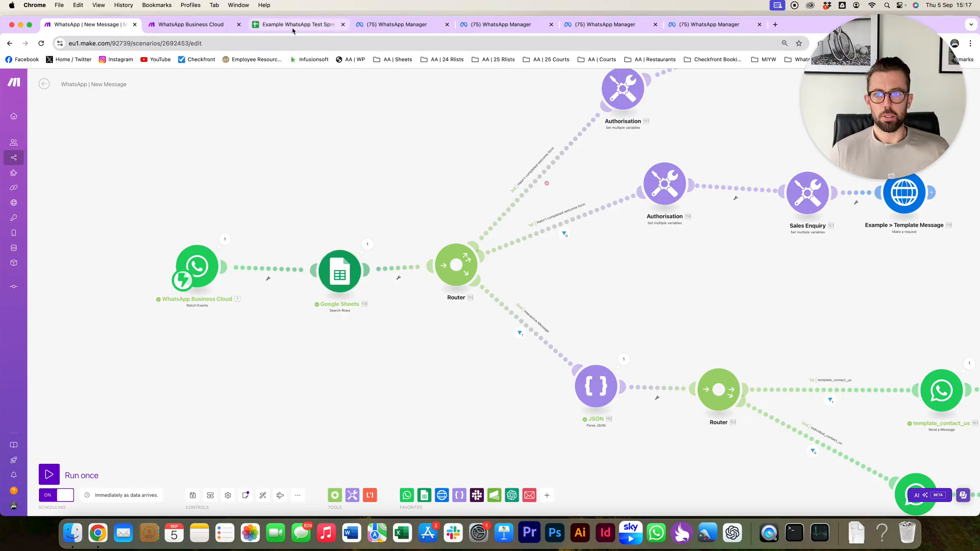
pyautogui.click(297, 24)
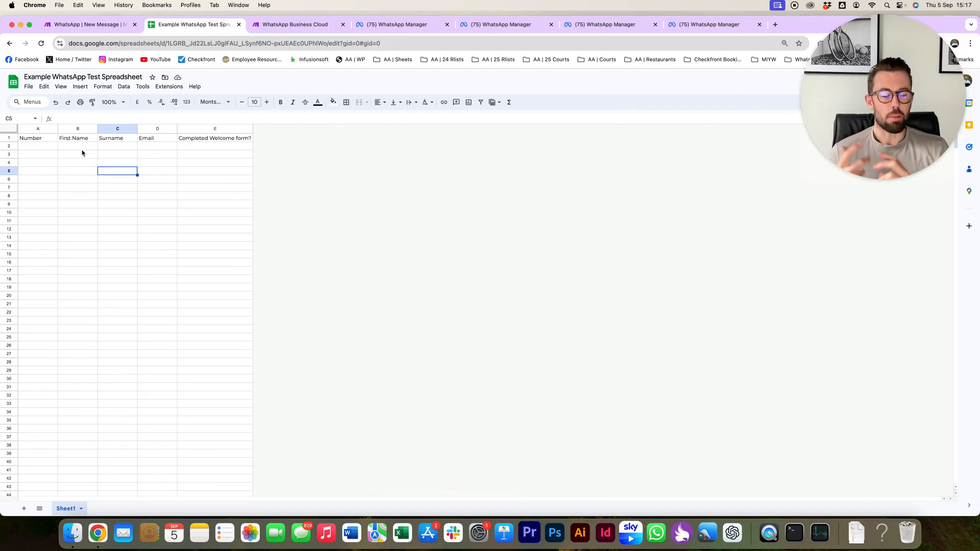
pyautogui.moveTo(45, 147)
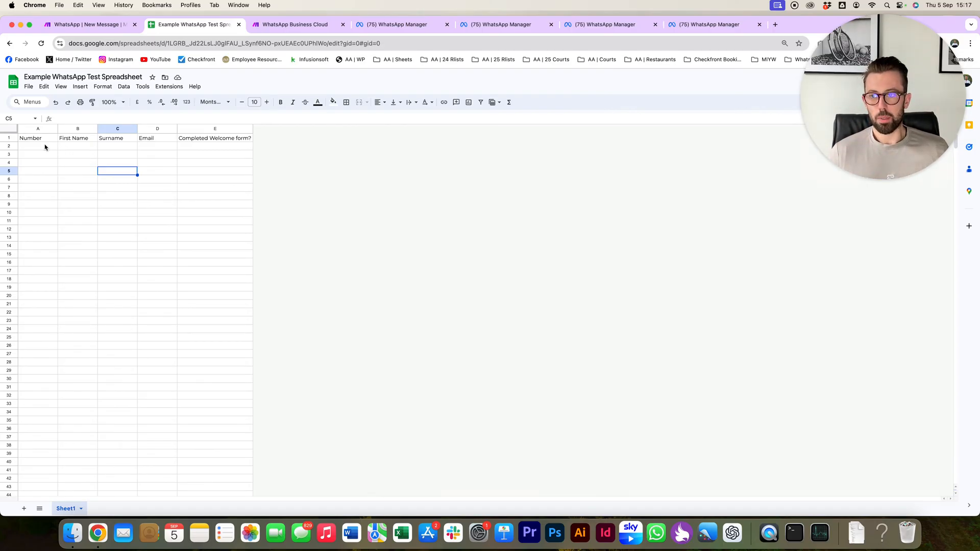
pyautogui.click(157, 146)
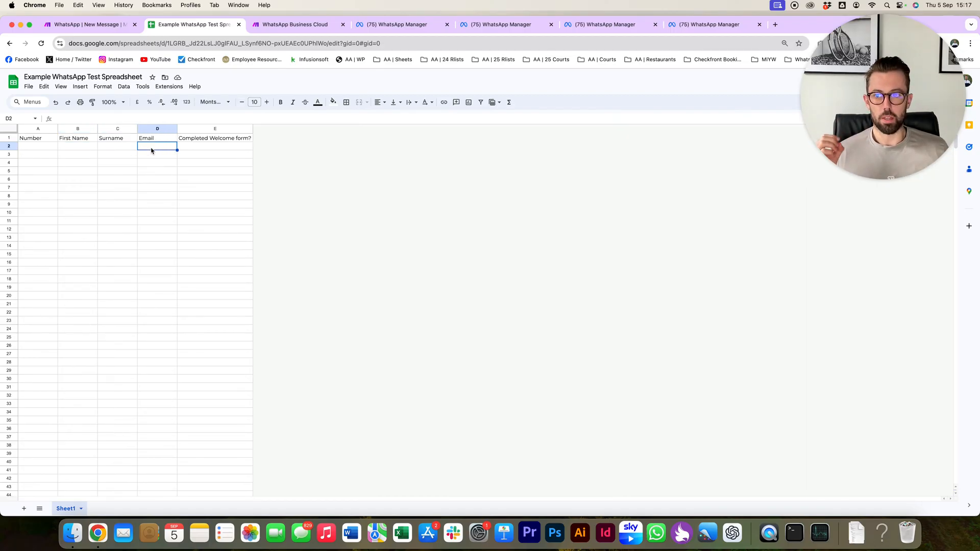
pyautogui.click(214, 128)
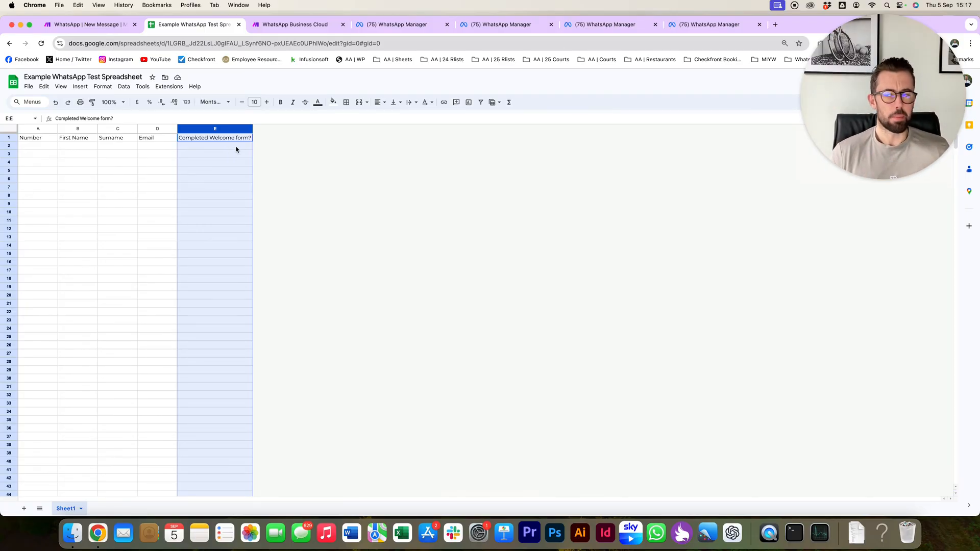
pyautogui.click(87, 24)
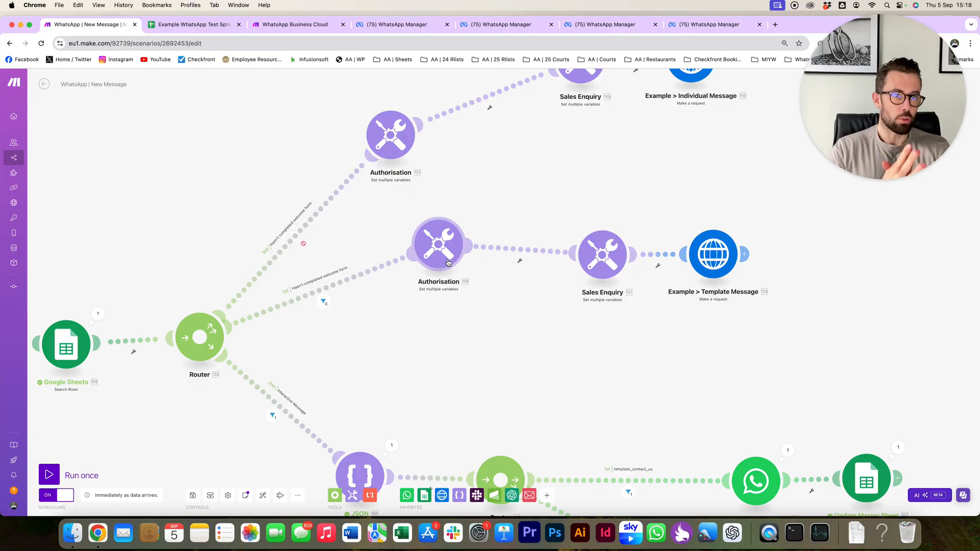
pyautogui.moveTo(571, 208)
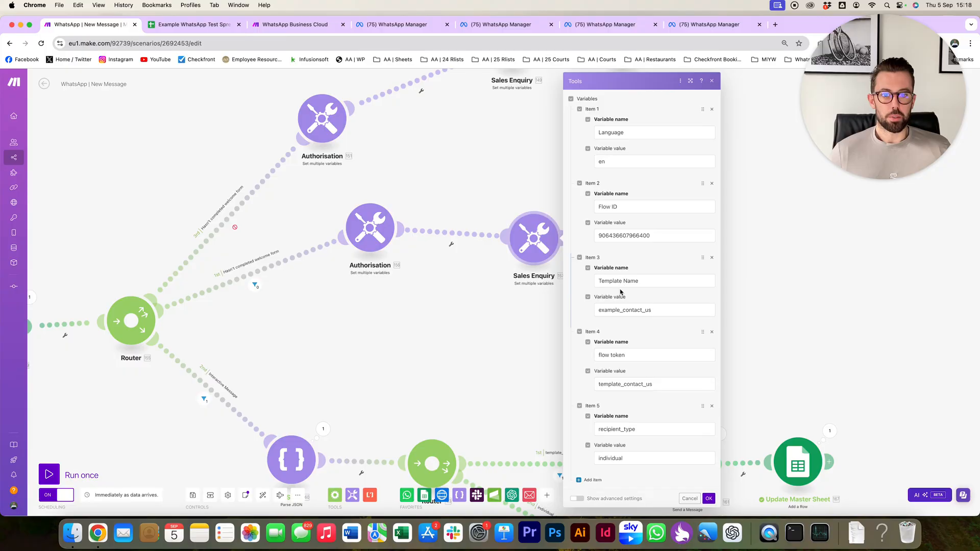
# - Compare the route's template name and flow token with WhatsApp Manager, then close the panel
pyautogui.click(506, 24)
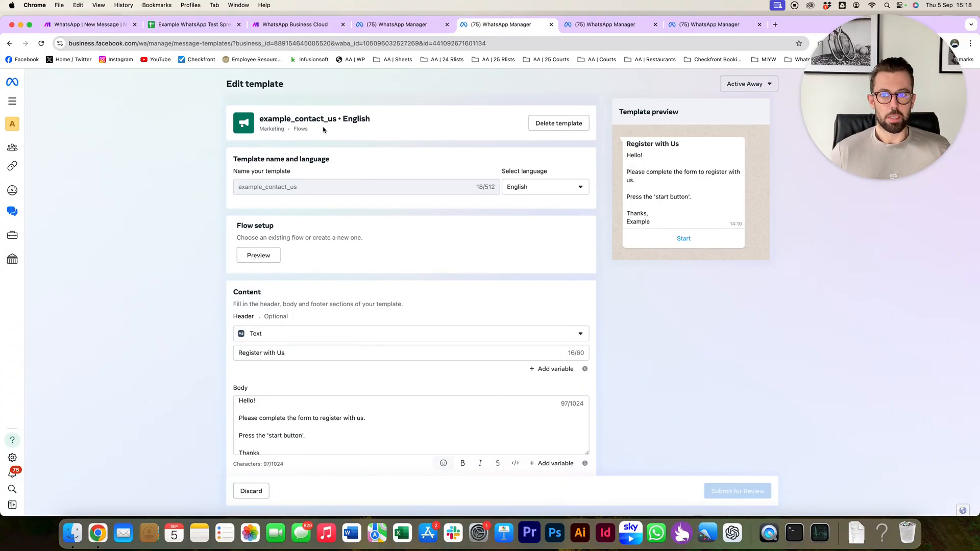
pyautogui.click(87, 24)
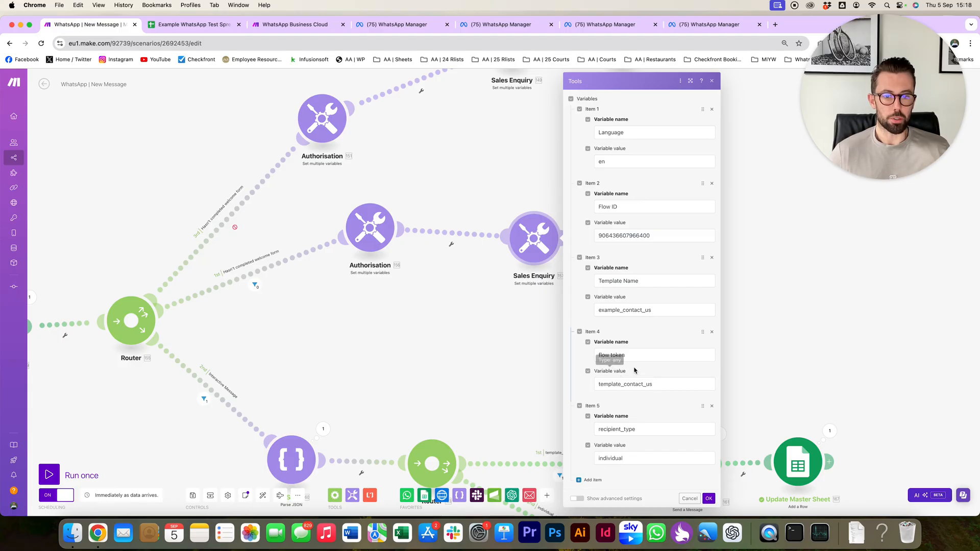
pyautogui.click(625, 356)
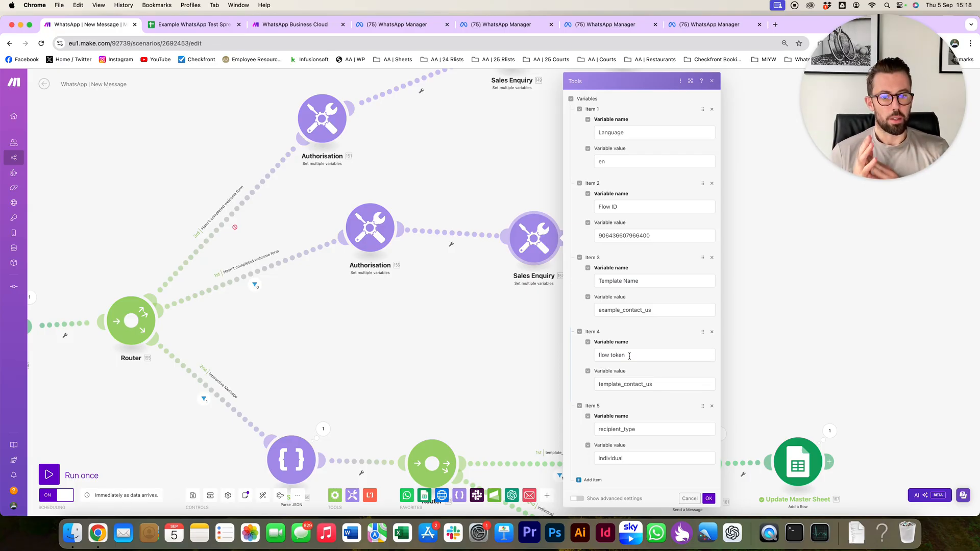
pyautogui.moveTo(592, 387)
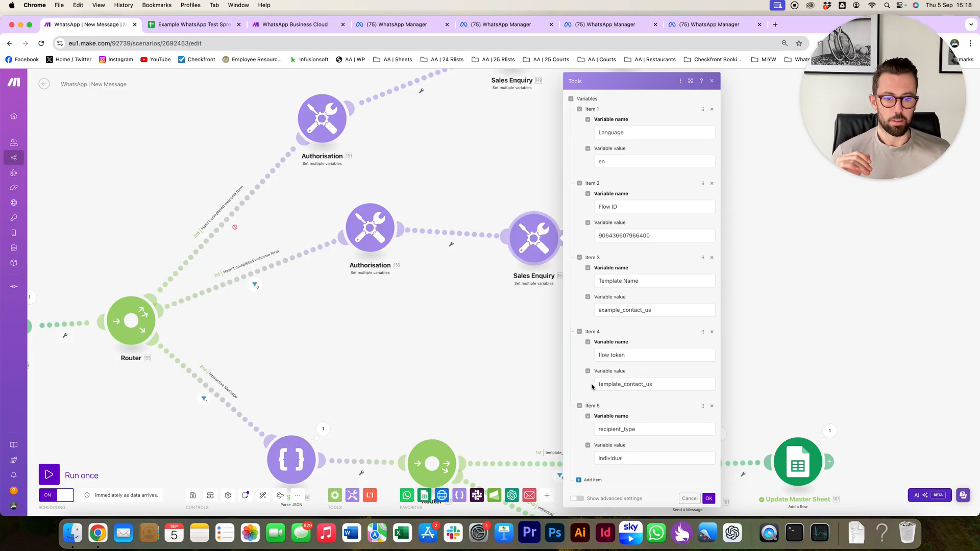
pyautogui.click(625, 384)
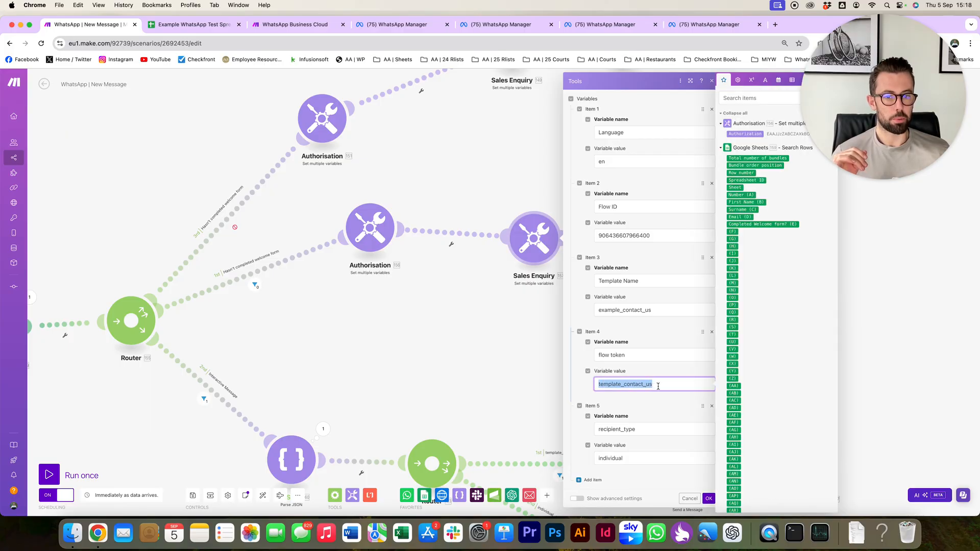
pyautogui.click(708, 498)
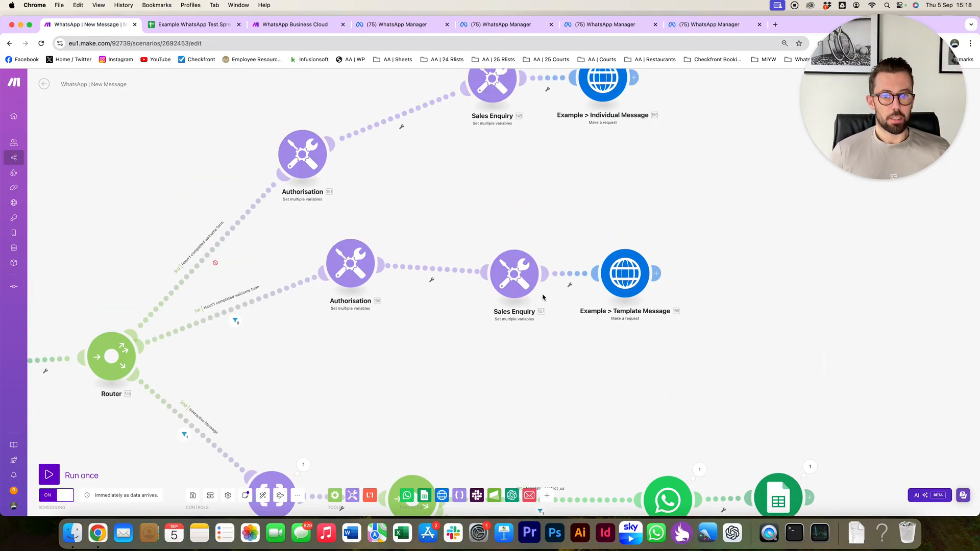
pyautogui.click(625, 273)
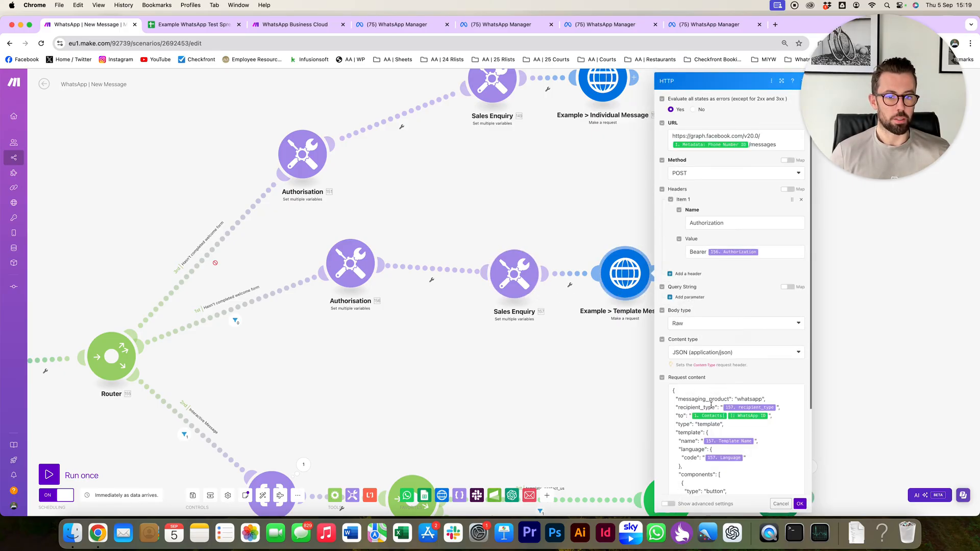
pyautogui.scroll(-3)
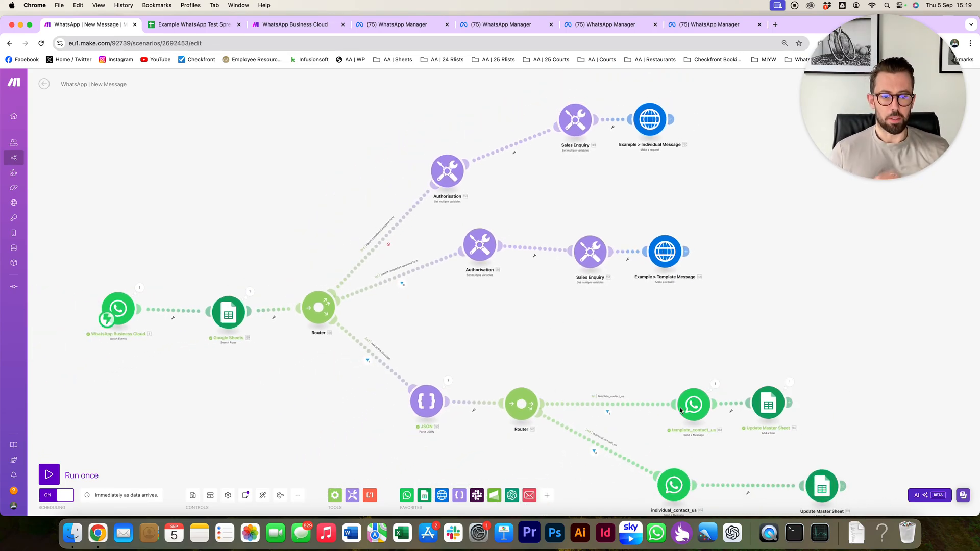
pyautogui.moveTo(545, 334)
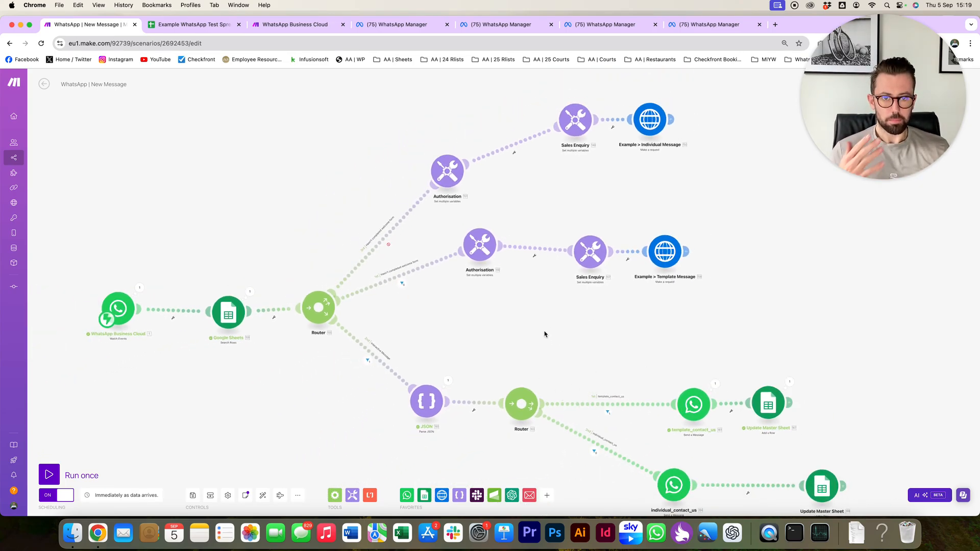
# - Check the test spreadsheet, run the scenario once, and open the welcome-form route filter
pyautogui.click(194, 25)
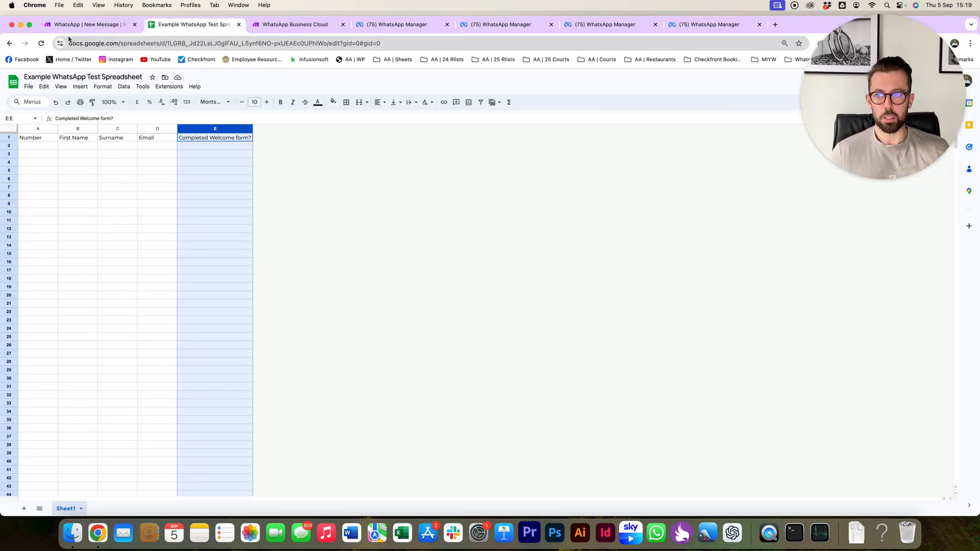
pyautogui.click(87, 24)
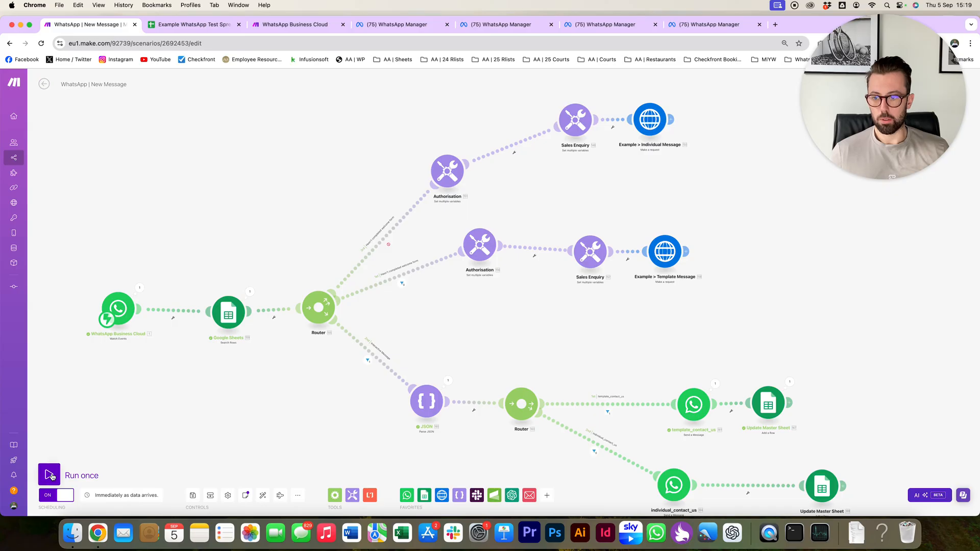
pyautogui.click(49, 476)
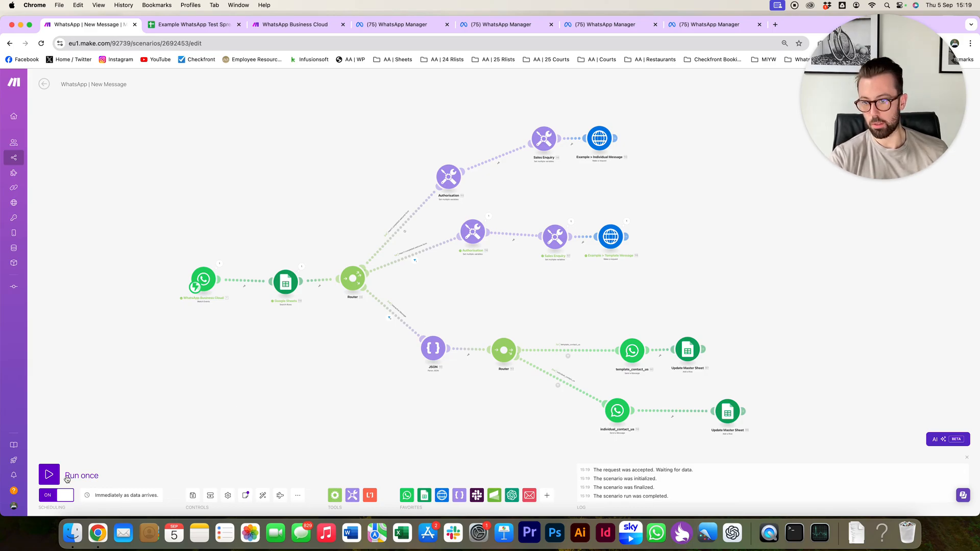
pyautogui.click(49, 475)
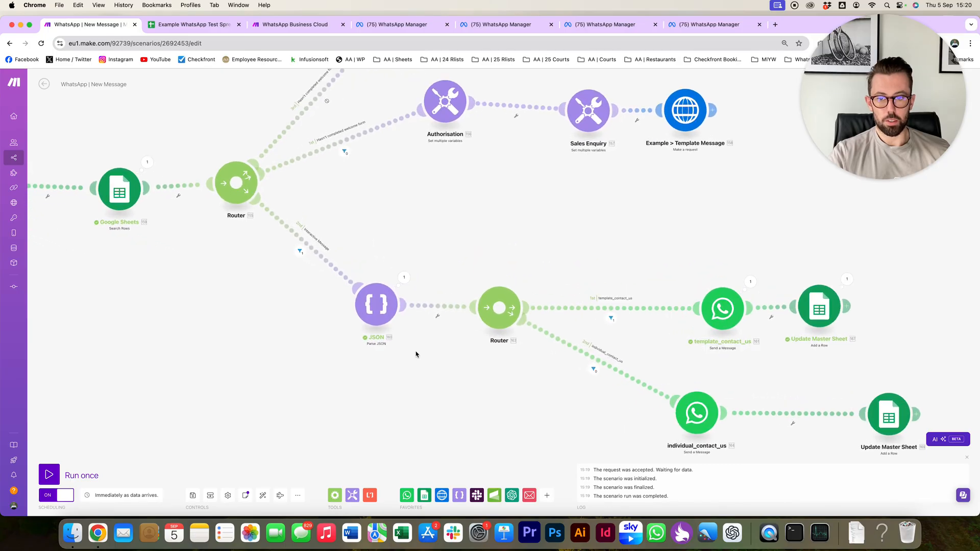
pyautogui.moveTo(334, 267)
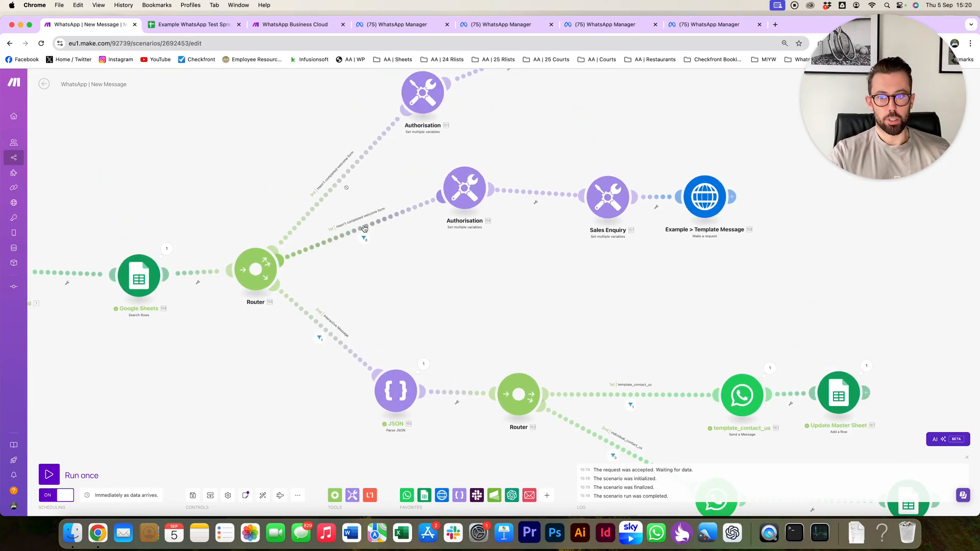
pyautogui.click(364, 226)
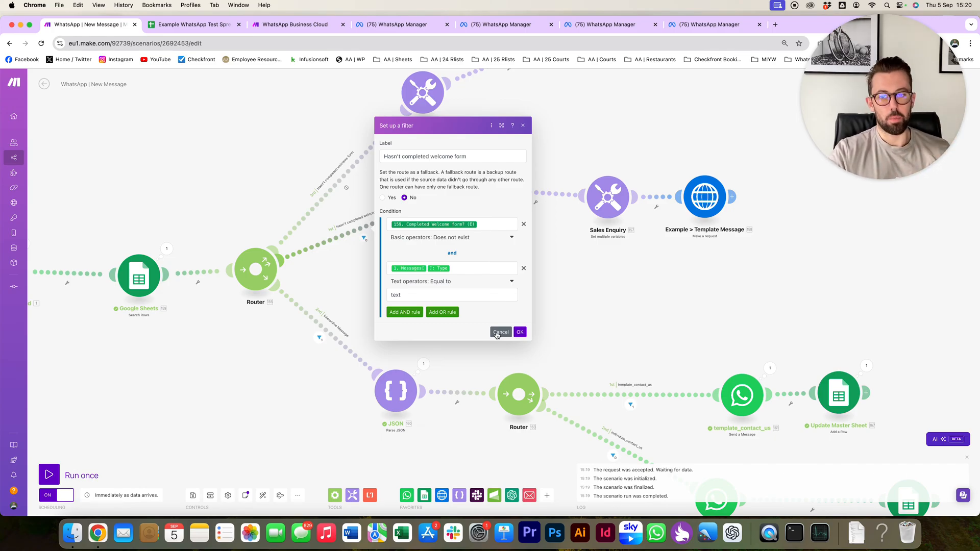
pyautogui.click(500, 332)
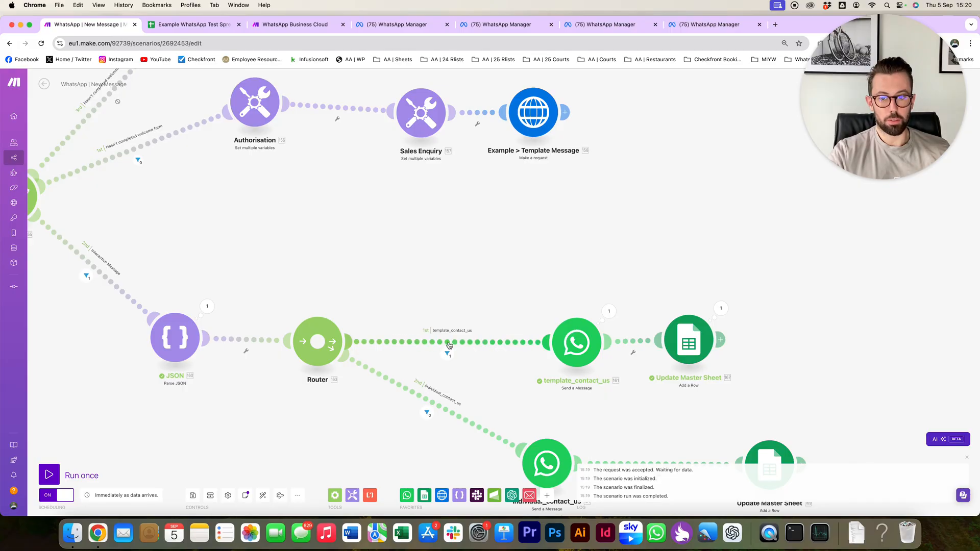
pyautogui.click(448, 347)
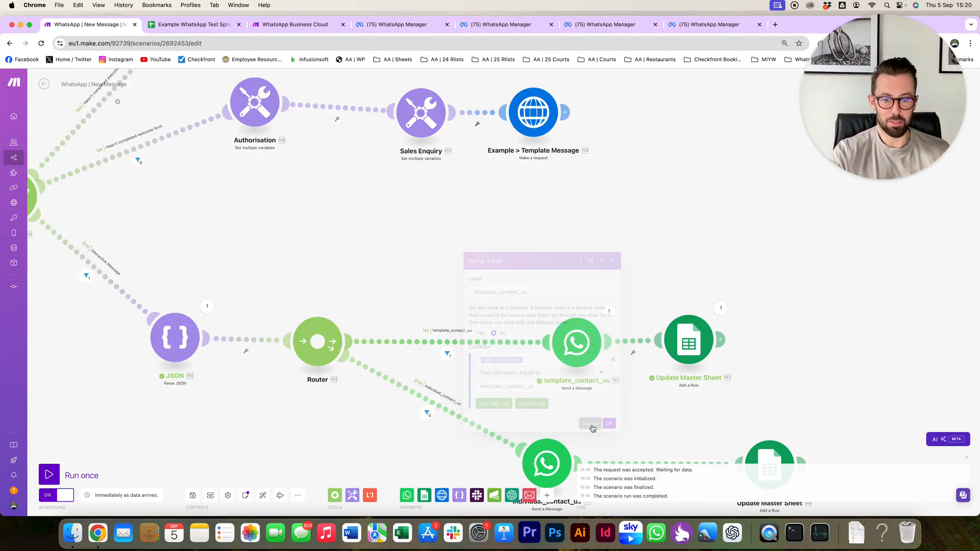
pyautogui.click(590, 423)
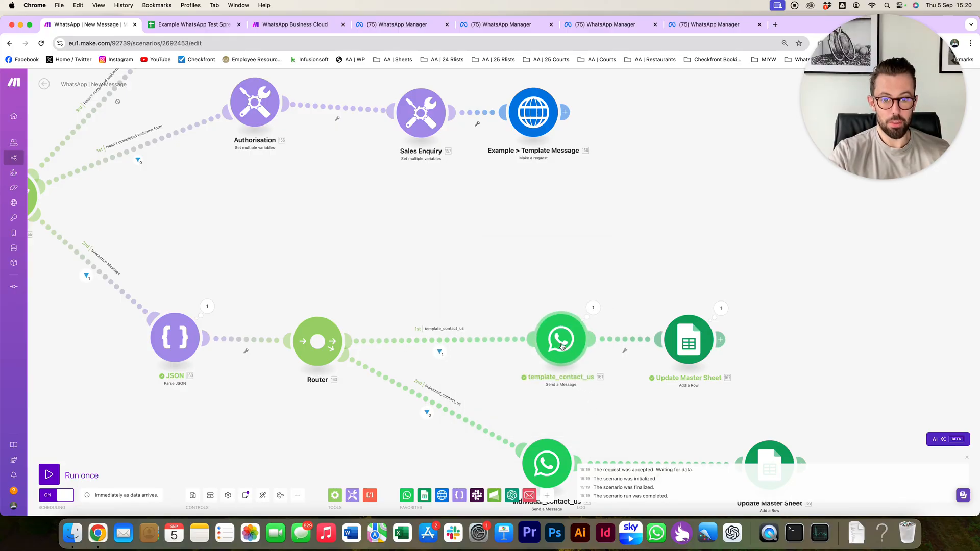
pyautogui.click(561, 340)
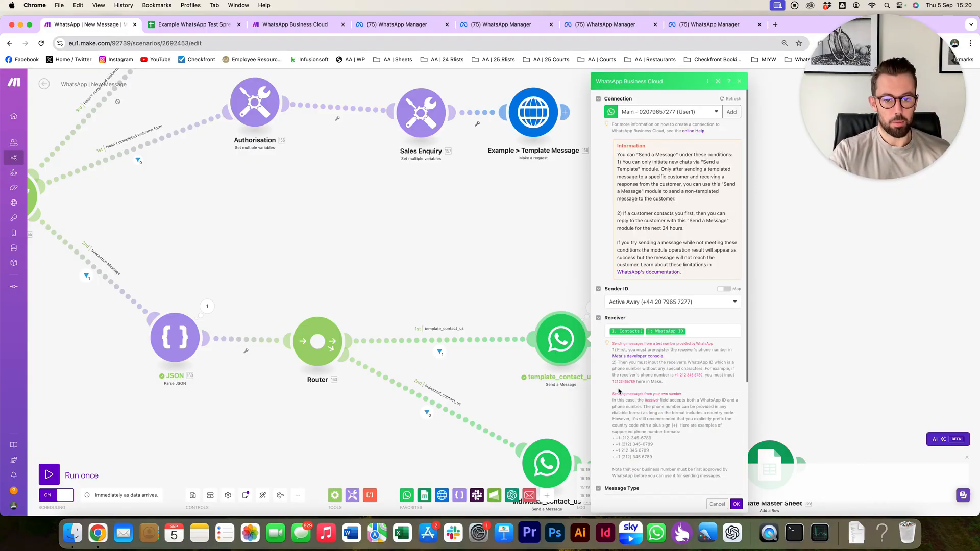
pyautogui.scroll(-3)
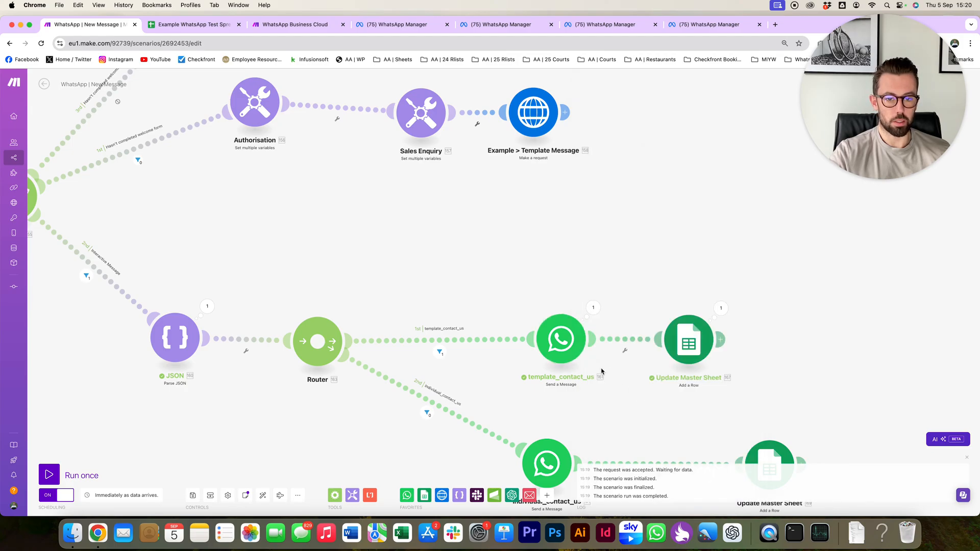
pyautogui.moveTo(294, 107)
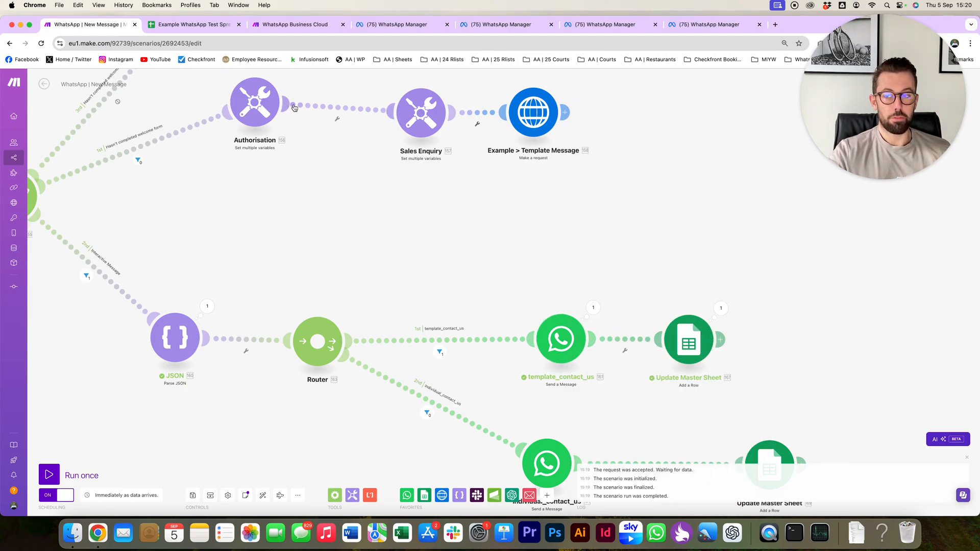
# - Clear row 2 of the Example WhatsApp Test Spreadsheet and return to the scenario
pyautogui.click(194, 24)
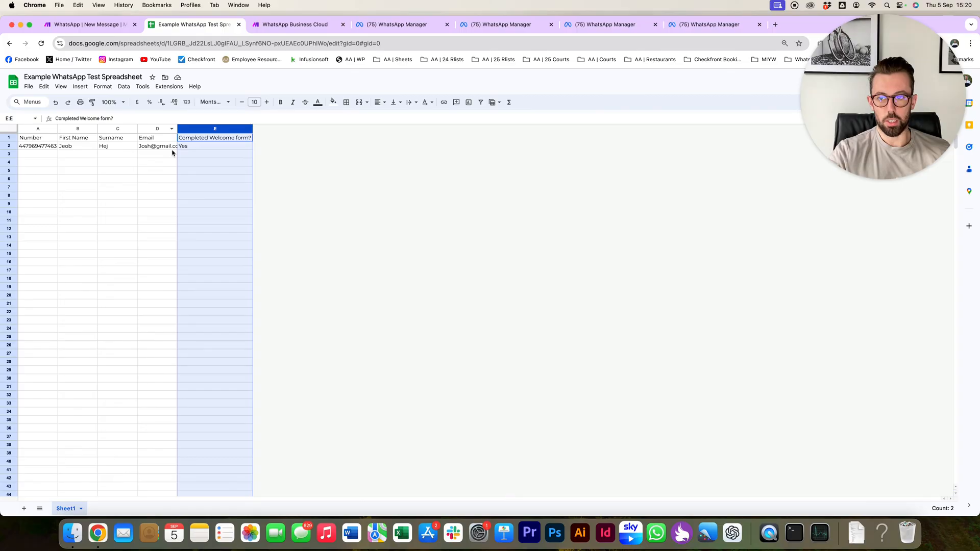
pyautogui.click(215, 154)
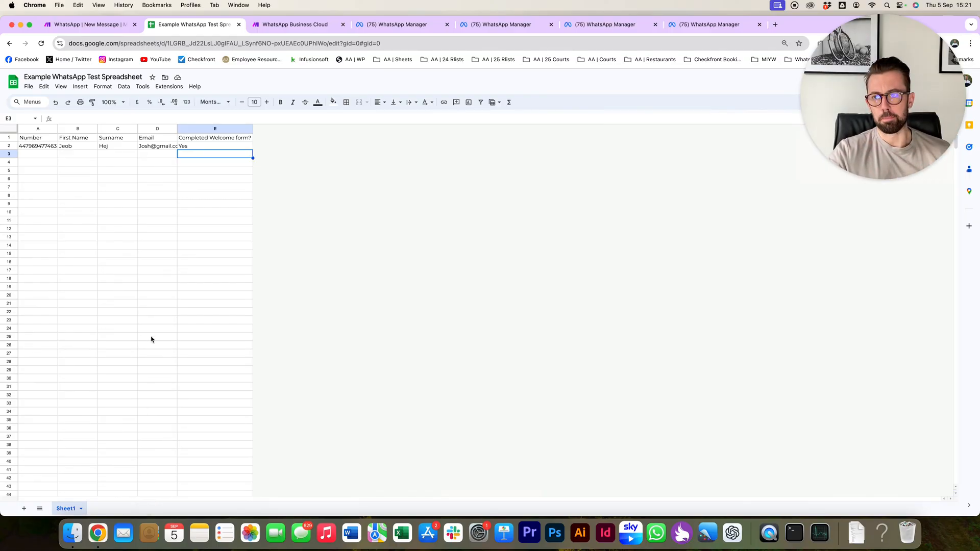
pyautogui.click(87, 25)
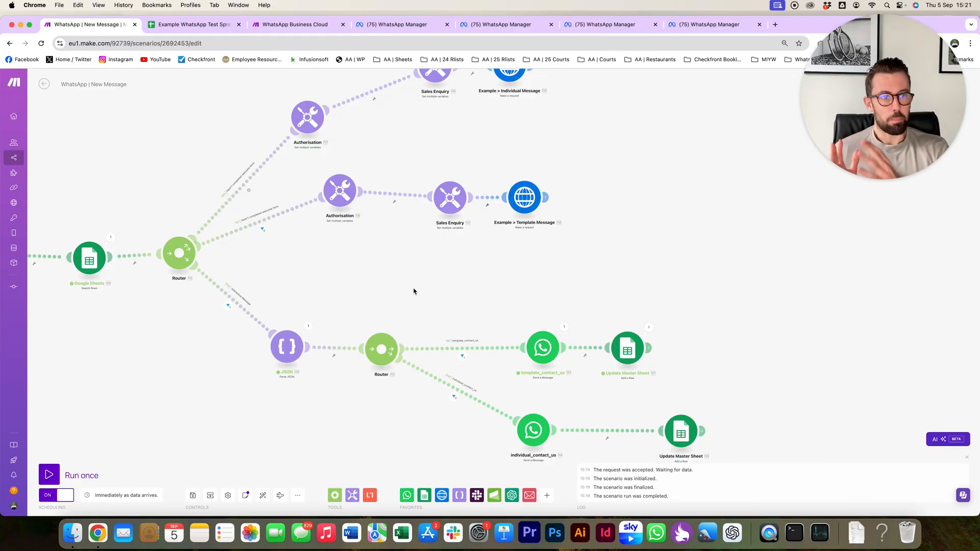
pyautogui.click(194, 24)
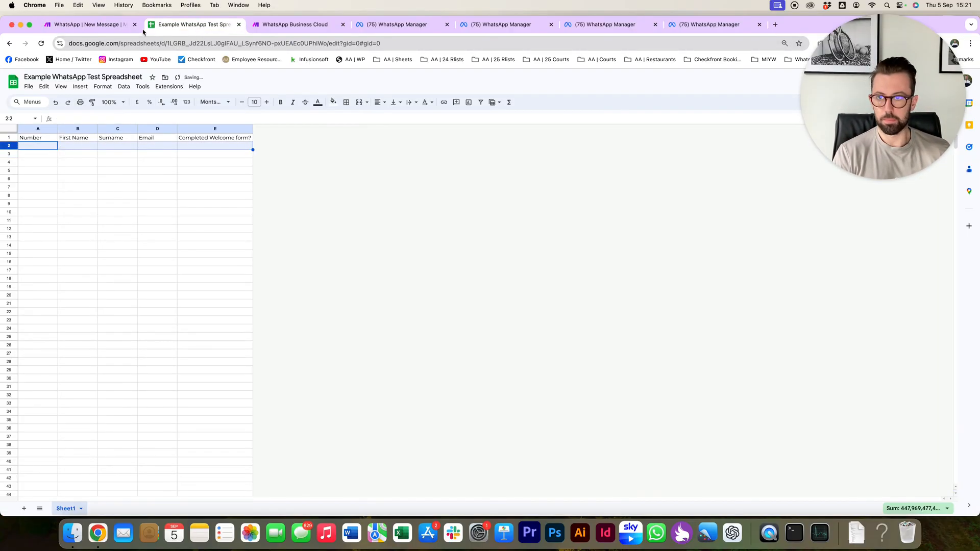
pyautogui.click(87, 25)
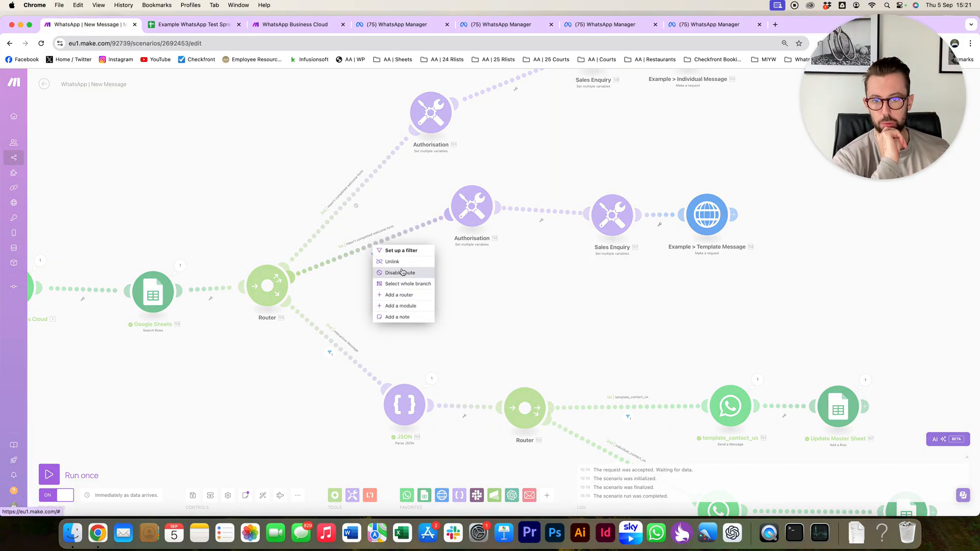
# - Disable the template-message route, save, and view the Sales Enquiry variables module
pyautogui.click(399, 272)
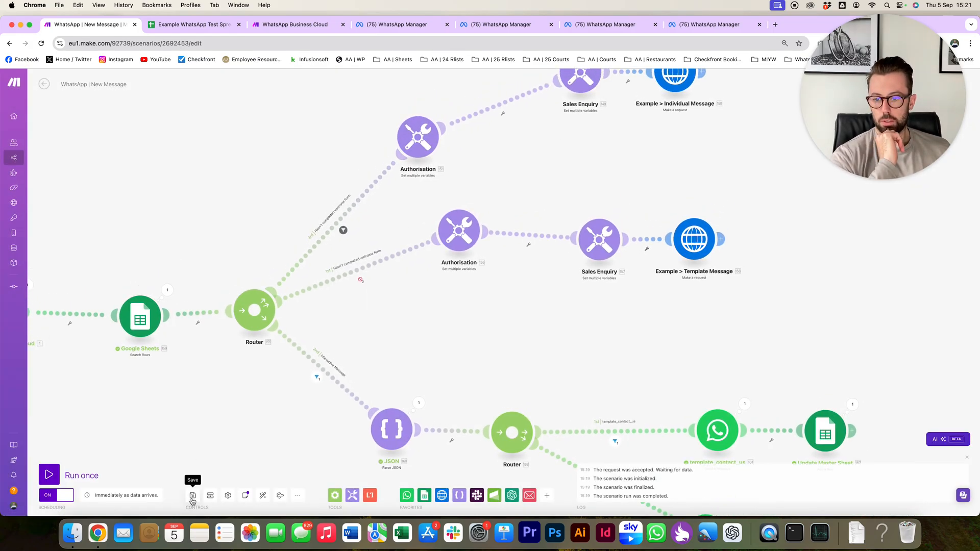
pyautogui.click(193, 495)
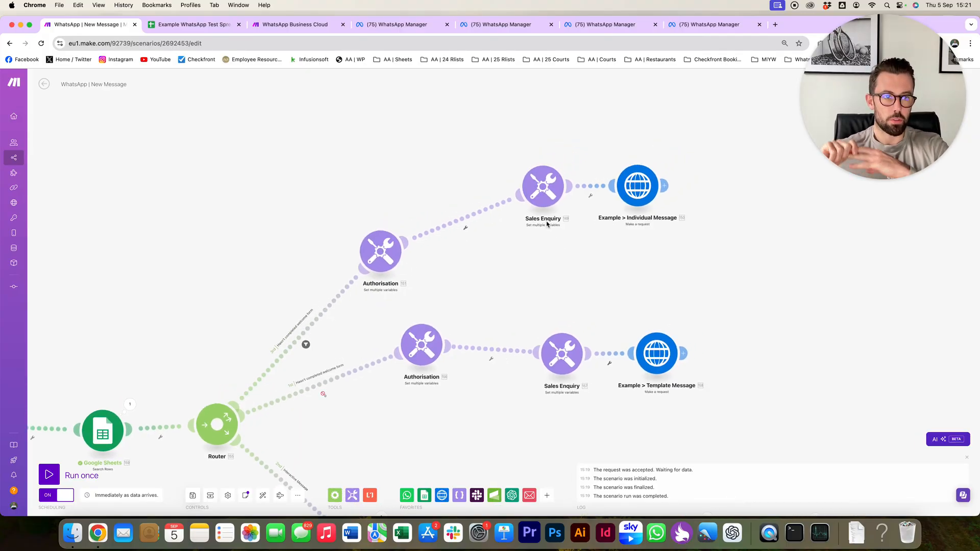
pyautogui.doubleClick(542, 186)
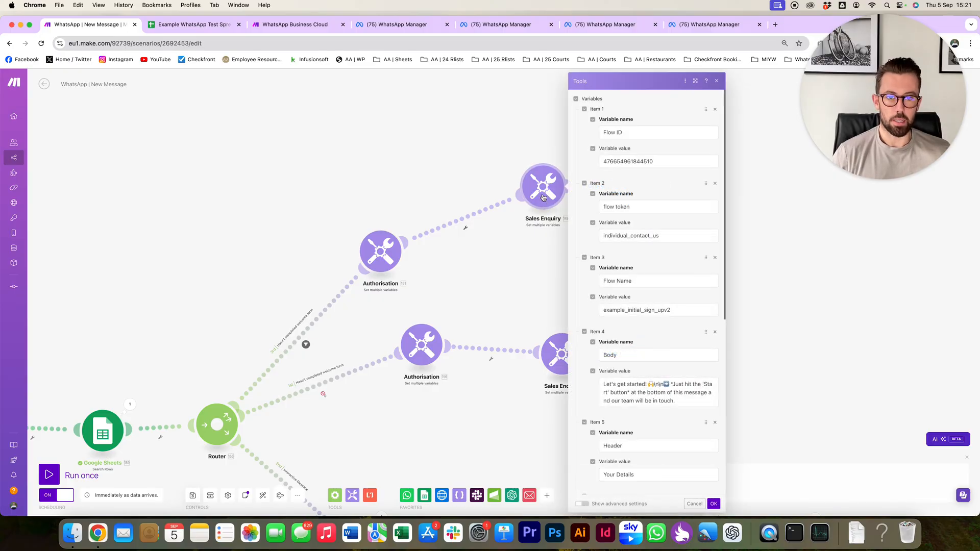
pyautogui.scroll(-3)
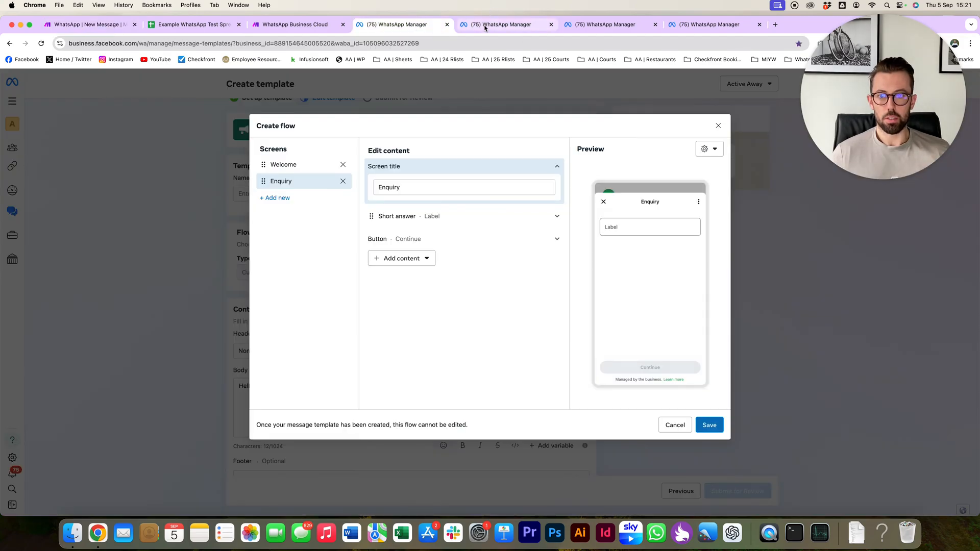
pyautogui.click(609, 25)
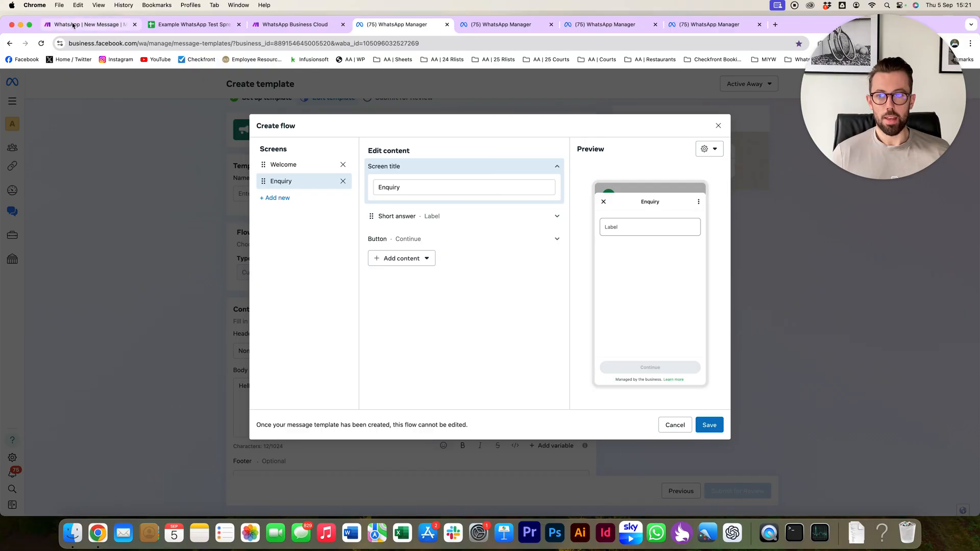
pyautogui.click(87, 24)
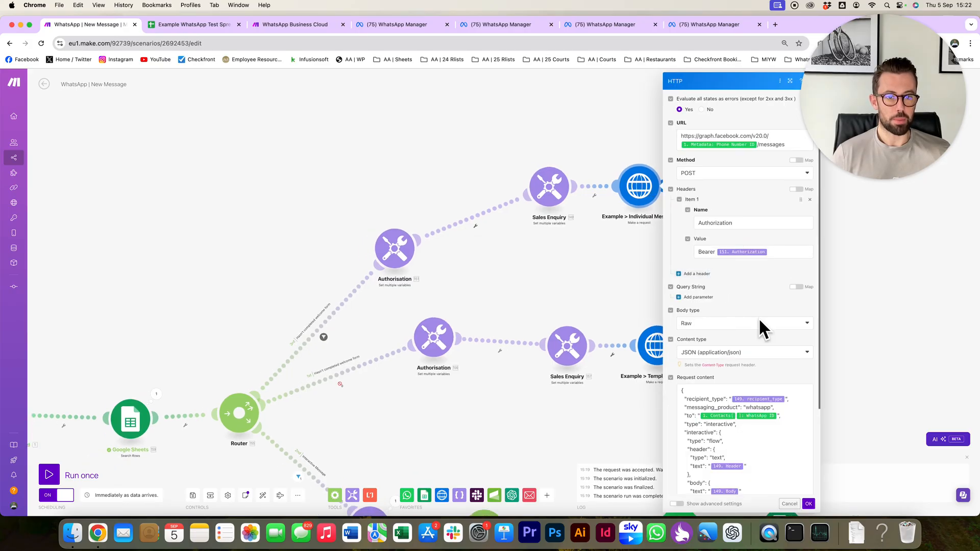
# - Open the 'Example > Individual Message' HTTP request to review its URL, headers and body
pyautogui.click(789, 504)
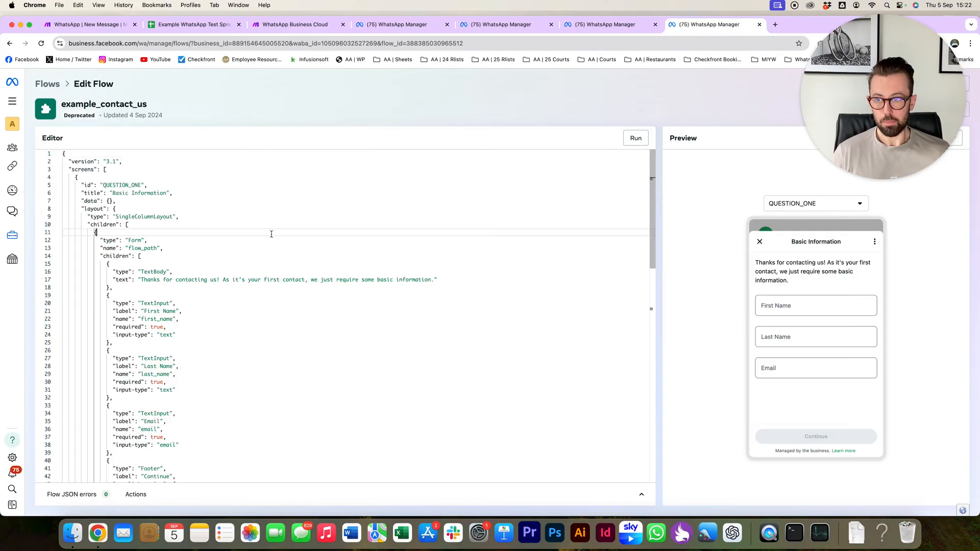
# - Scroll through the example_contact_us flow JSON, then return to the Make scenario
pyautogui.scroll(-3)
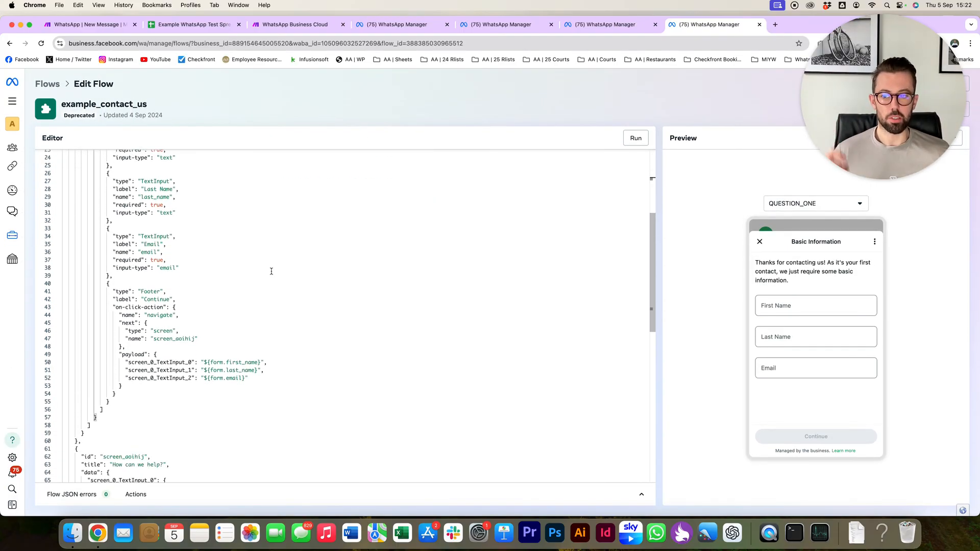
pyautogui.scroll(-3)
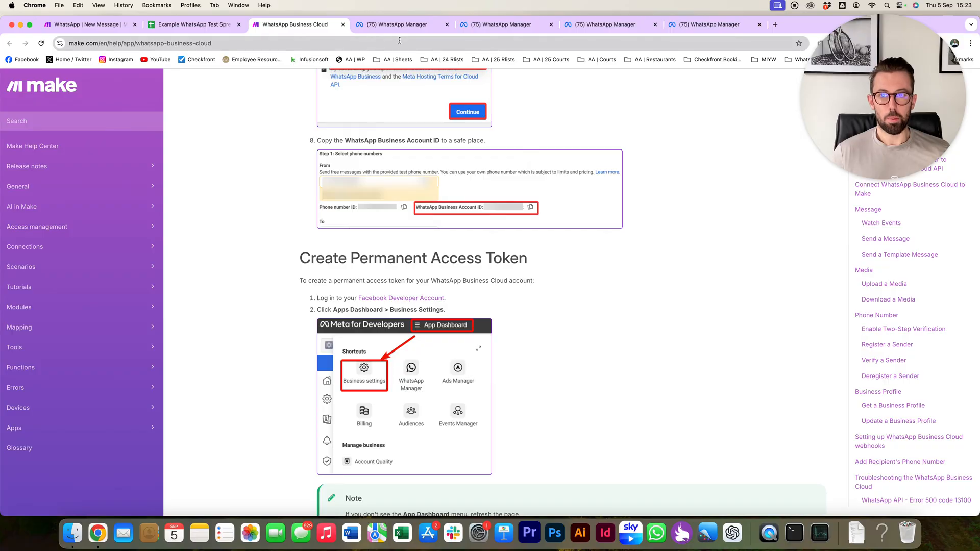
pyautogui.click(87, 24)
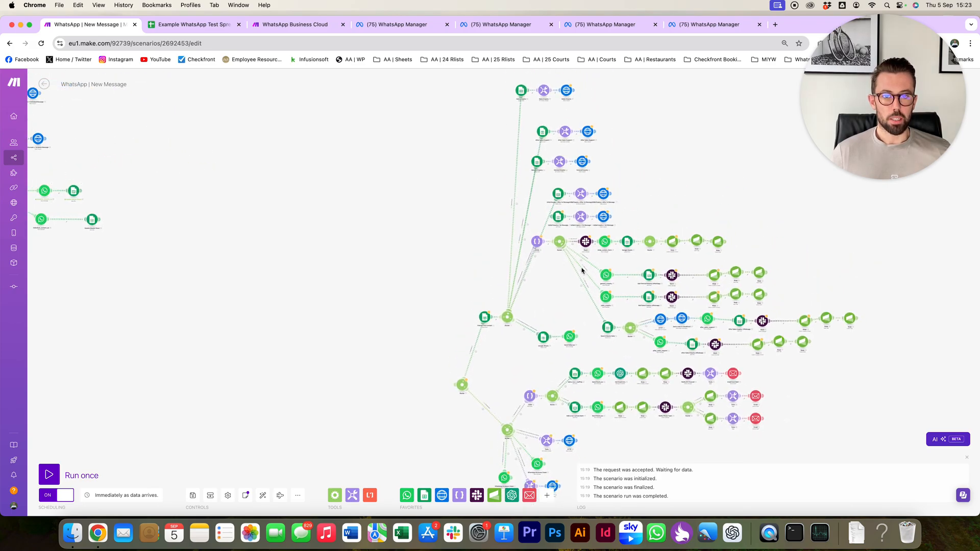
pyautogui.moveTo(462, 298)
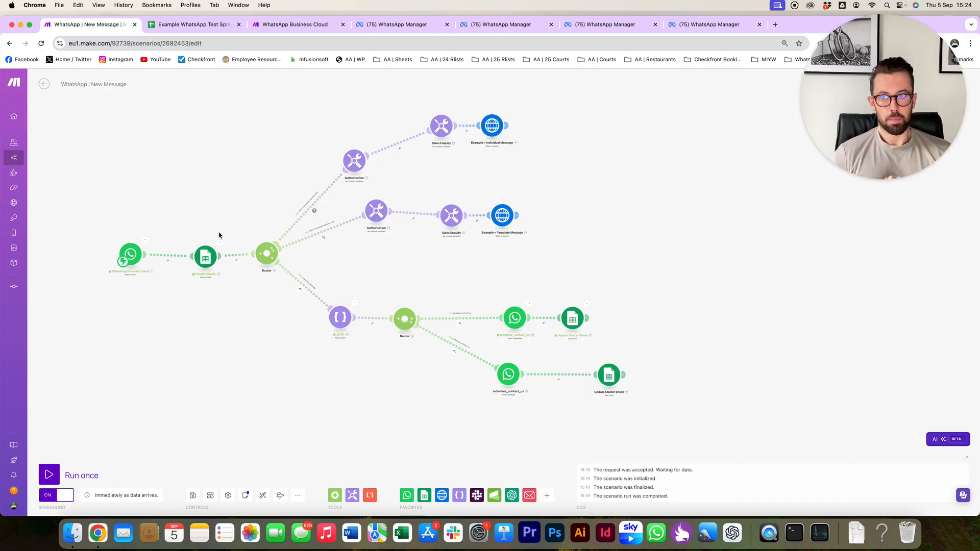
pyautogui.click(714, 24)
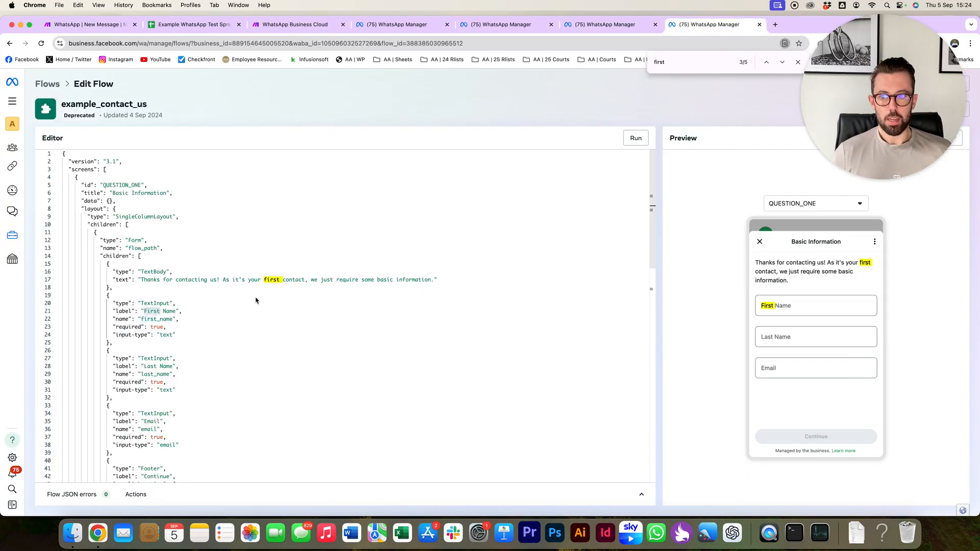
pyautogui.scroll(-3)
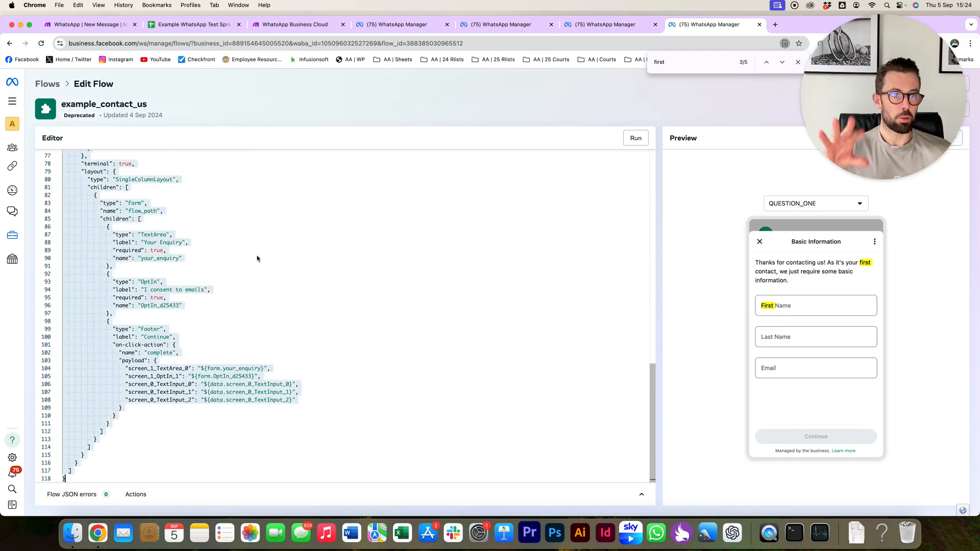
pyautogui.moveTo(635, 139)
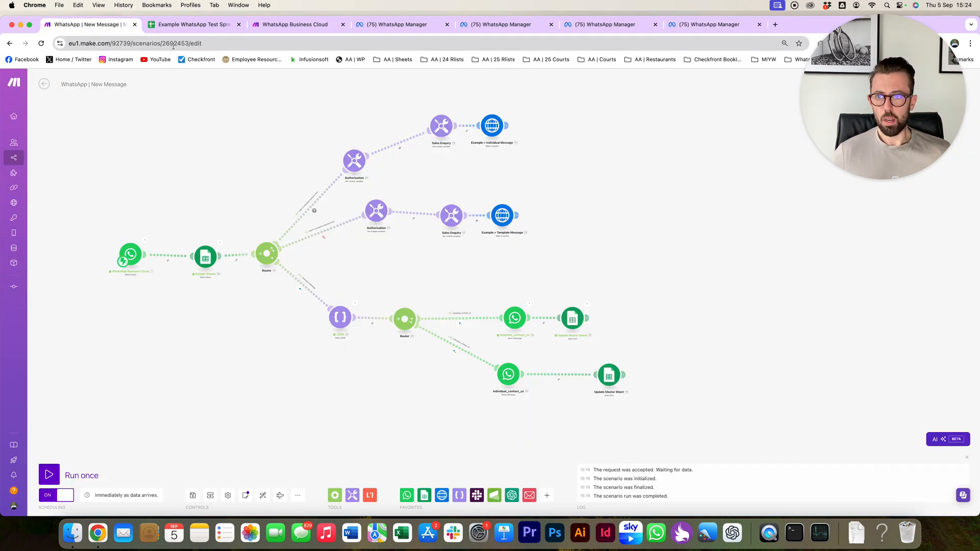
pyautogui.click(194, 25)
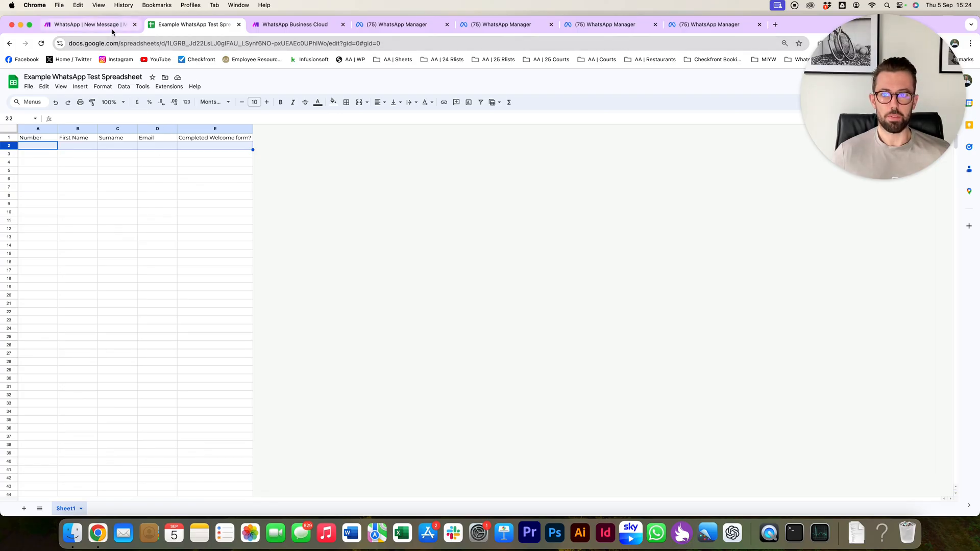
pyautogui.click(87, 24)
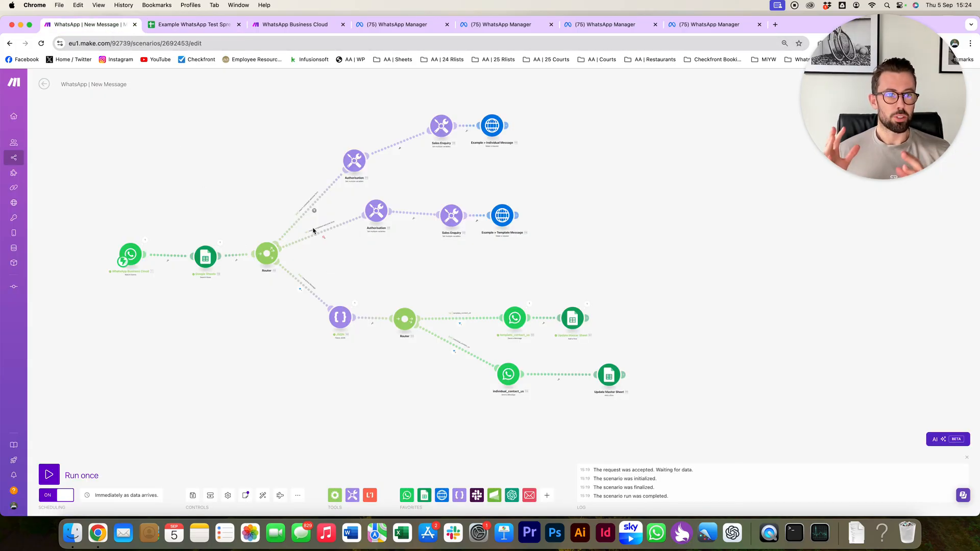